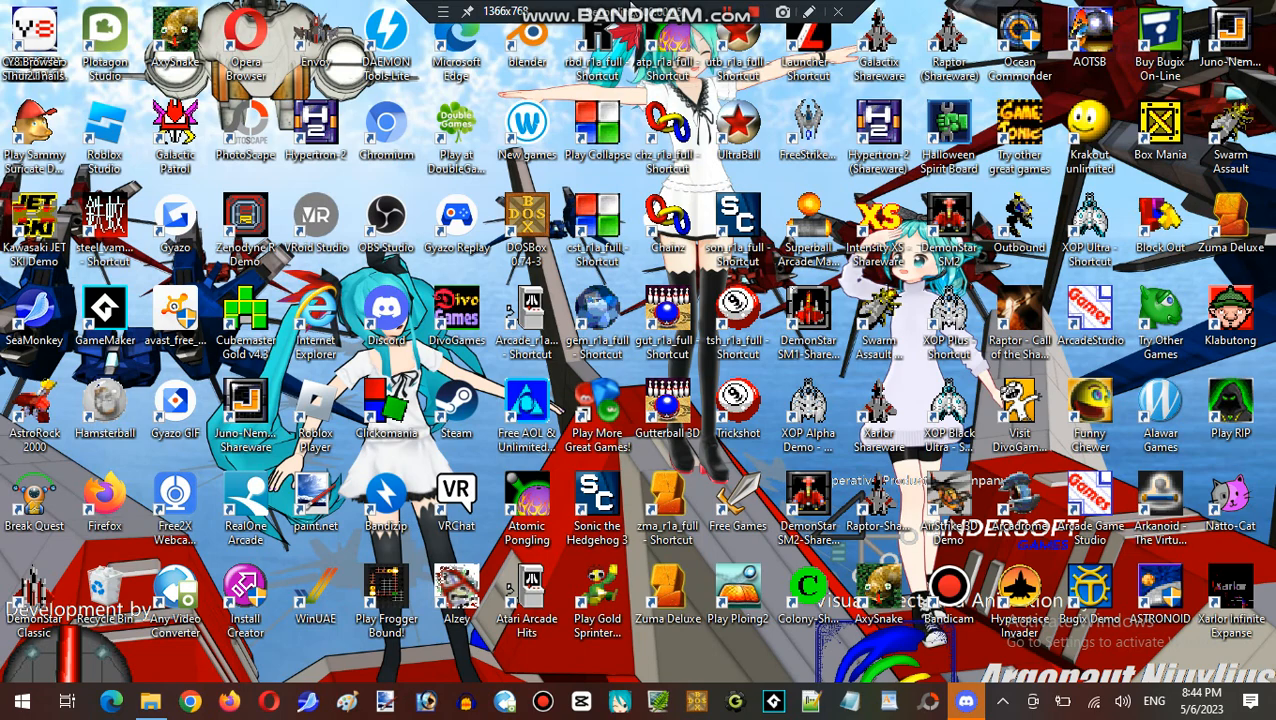
{"action": "mouse_move", "coordinate": [853, 308]}
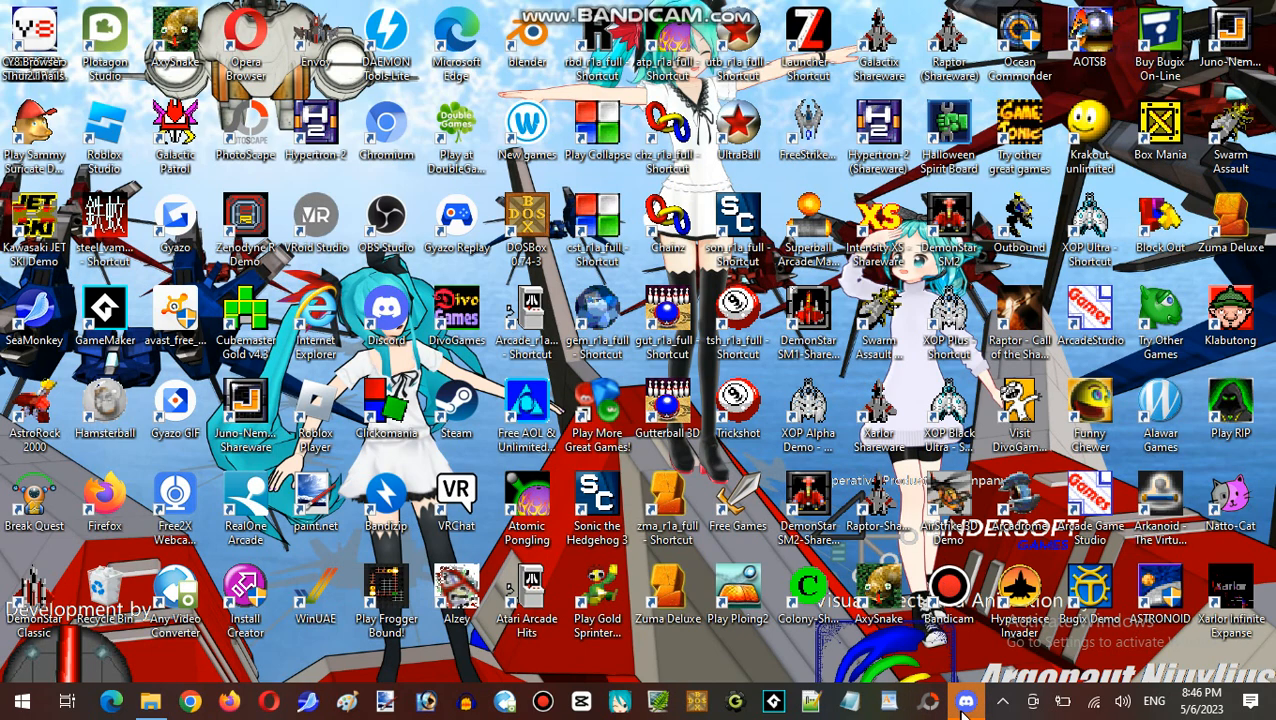
- Restore Discord on the VShojo Fan Server general chat, listing its voice channels
{"action": "left_click", "coordinate": [966, 701]}
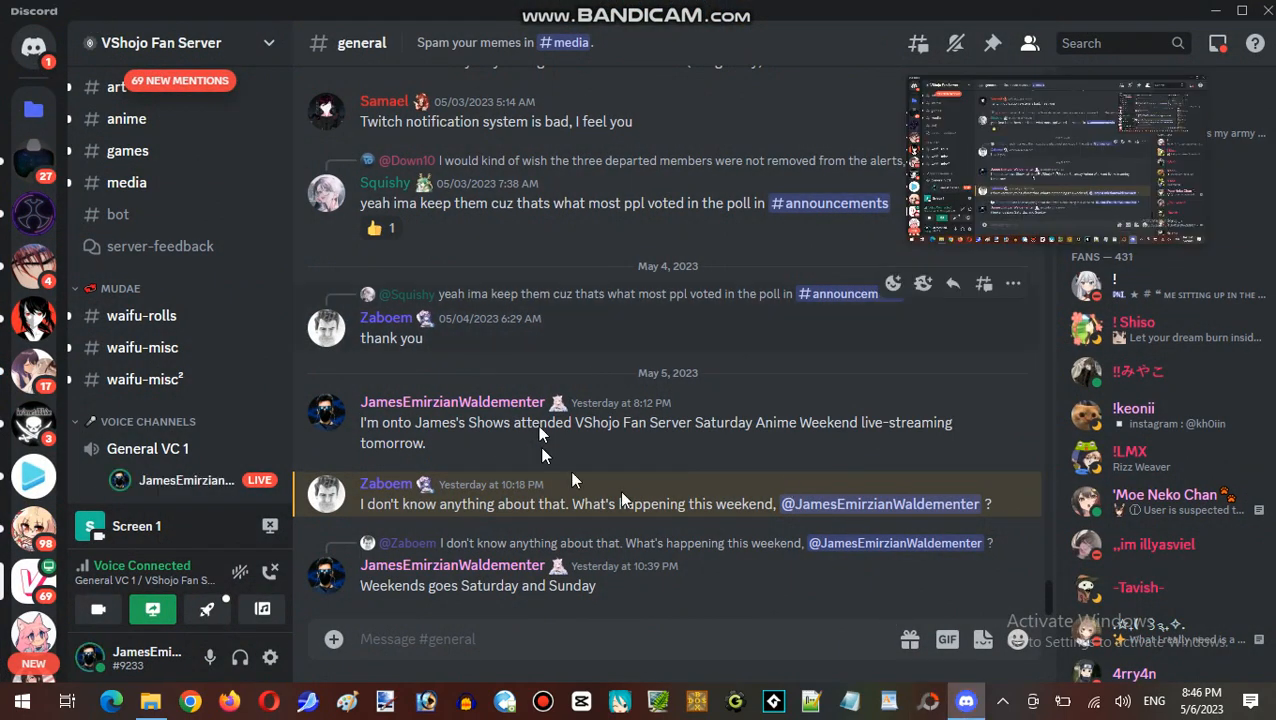
{"action": "mouse_move", "coordinate": [544, 377]}
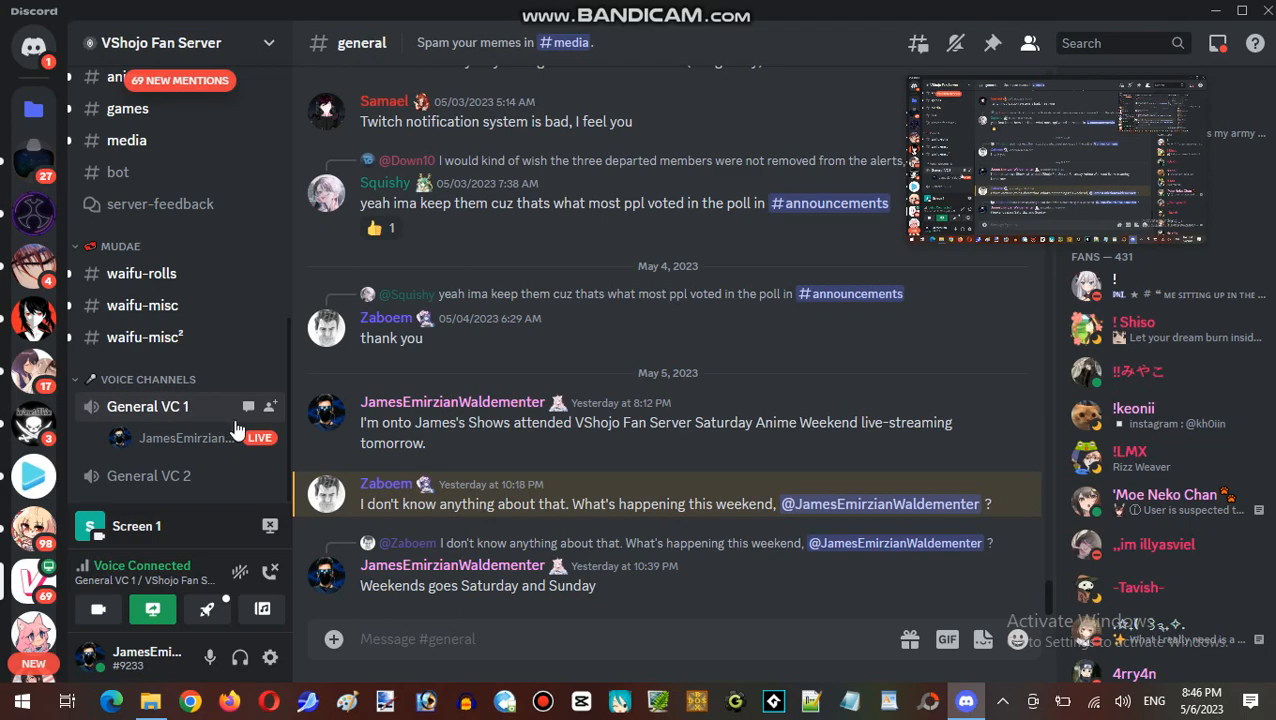
{"action": "mouse_move", "coordinate": [218, 432]}
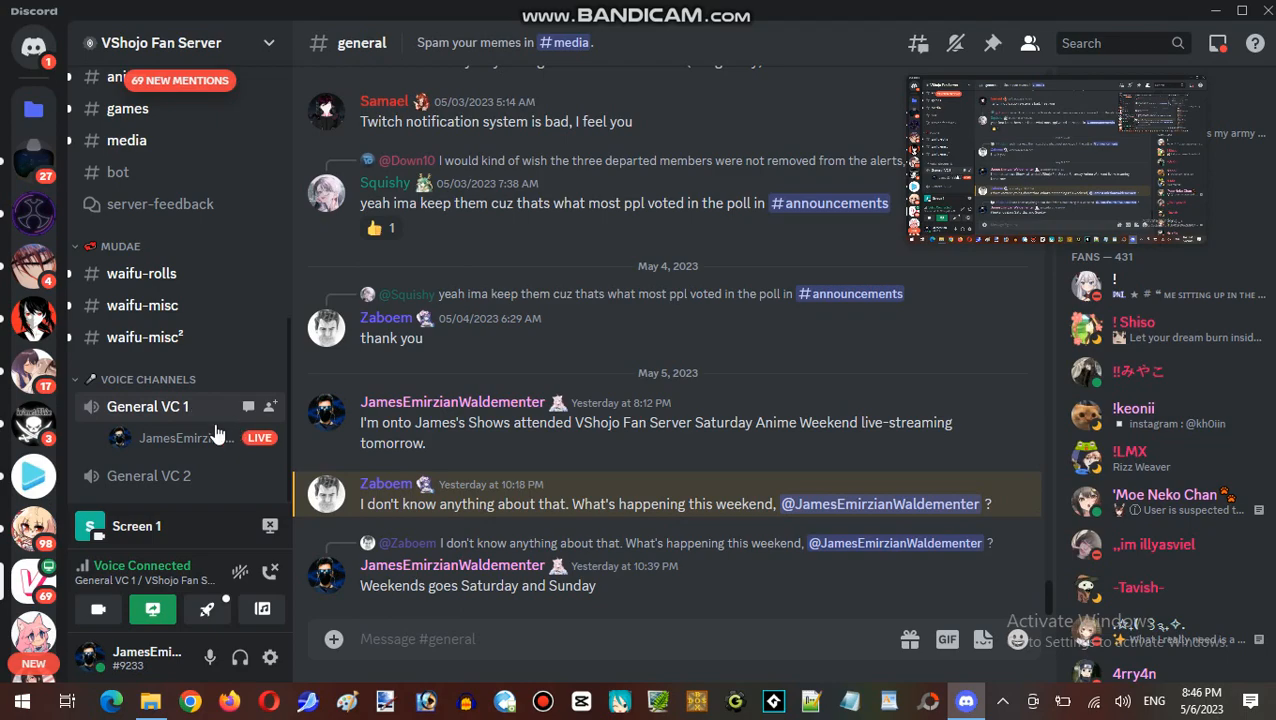
{"action": "mouse_move", "coordinate": [191, 407]}
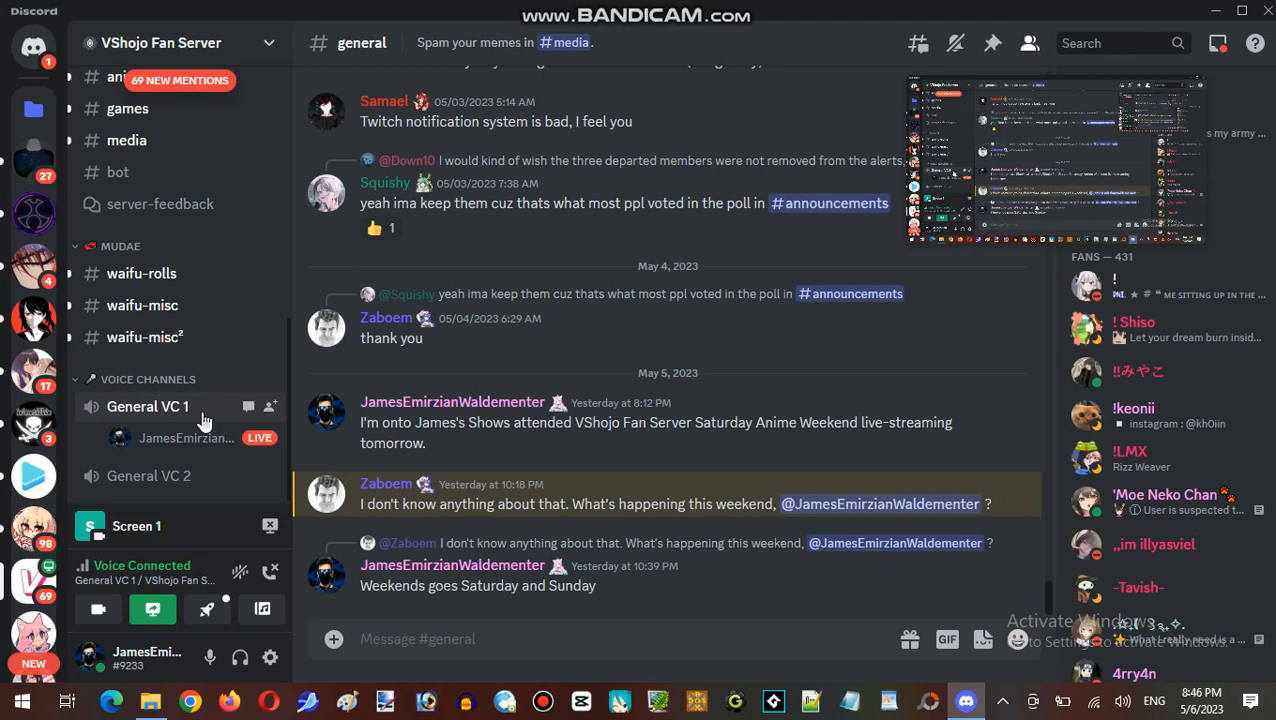
{"action": "mouse_move", "coordinate": [268, 457]}
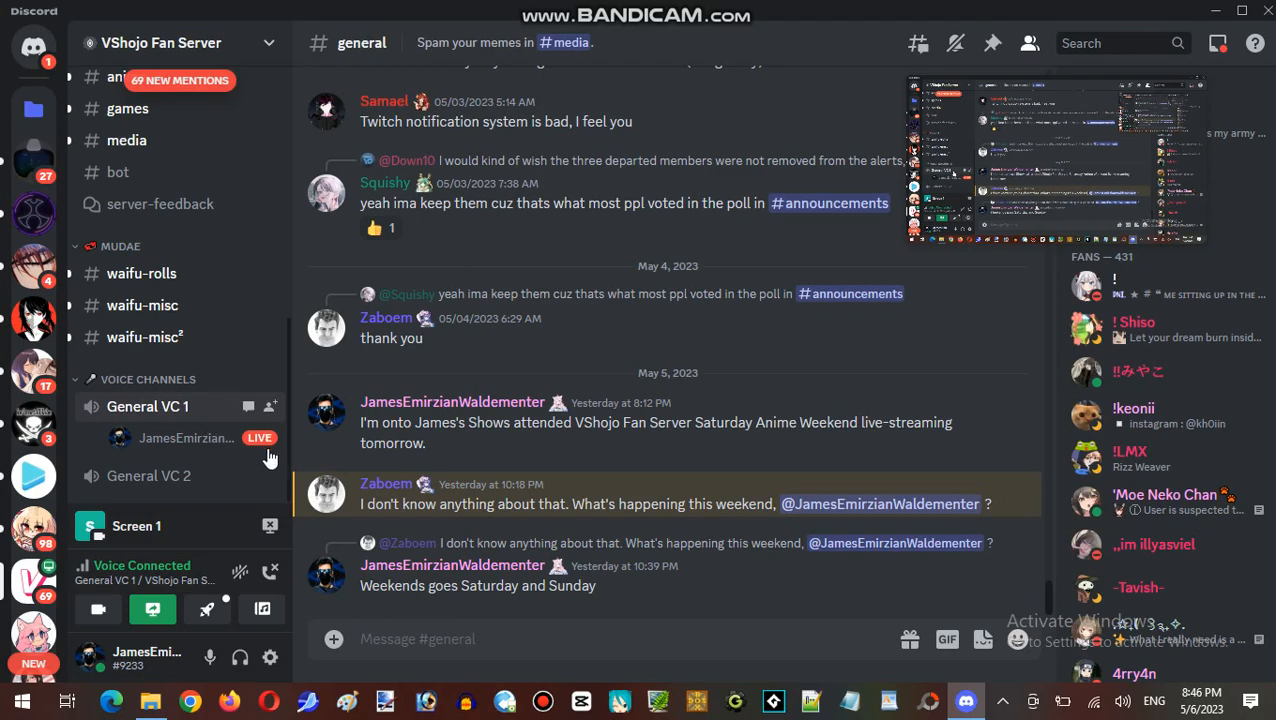
- Join General VC 1 and watch the participant's live screen share
{"action": "left_click", "coordinate": [147, 407]}
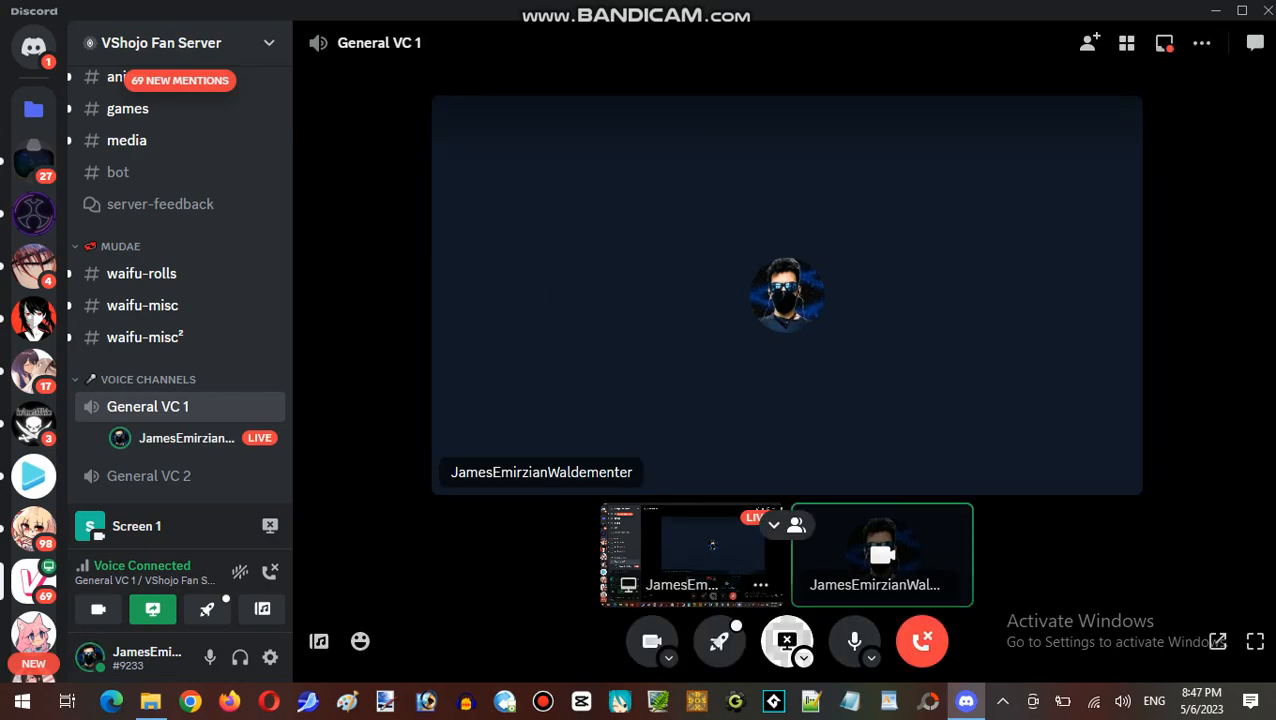
{"action": "mouse_move", "coordinate": [494, 298]}
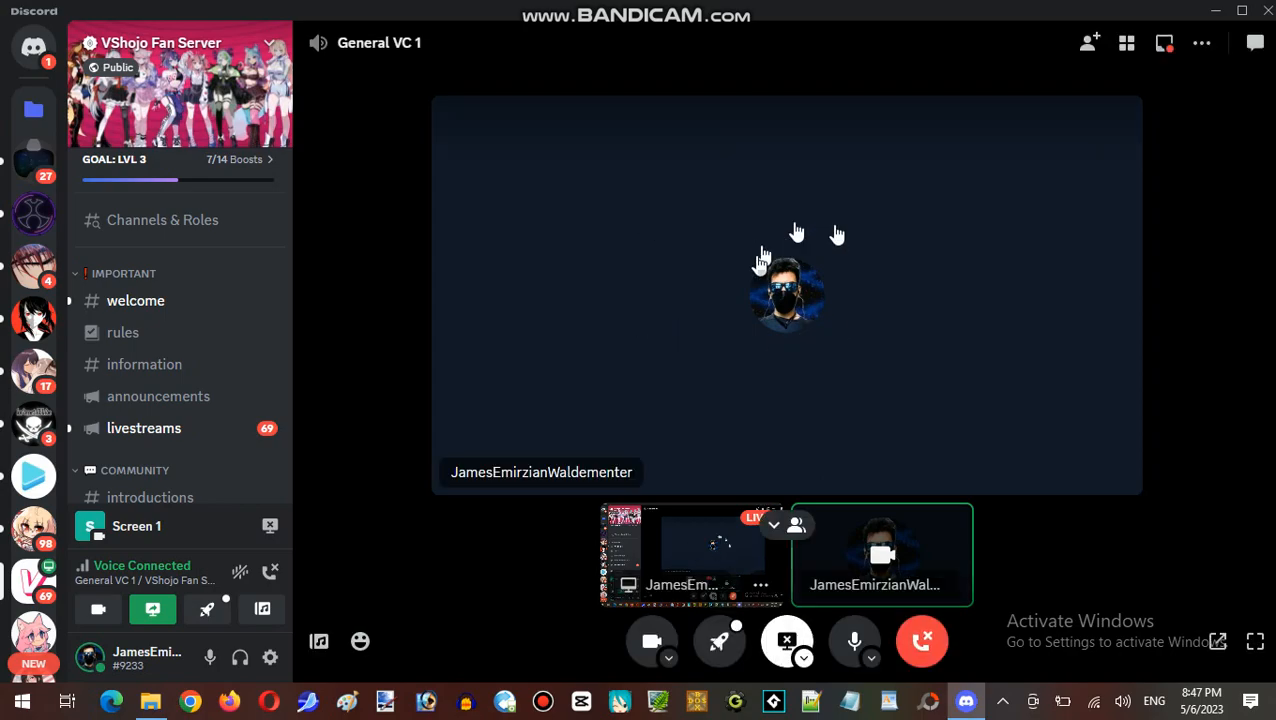
{"action": "mouse_move", "coordinate": [755, 389]}
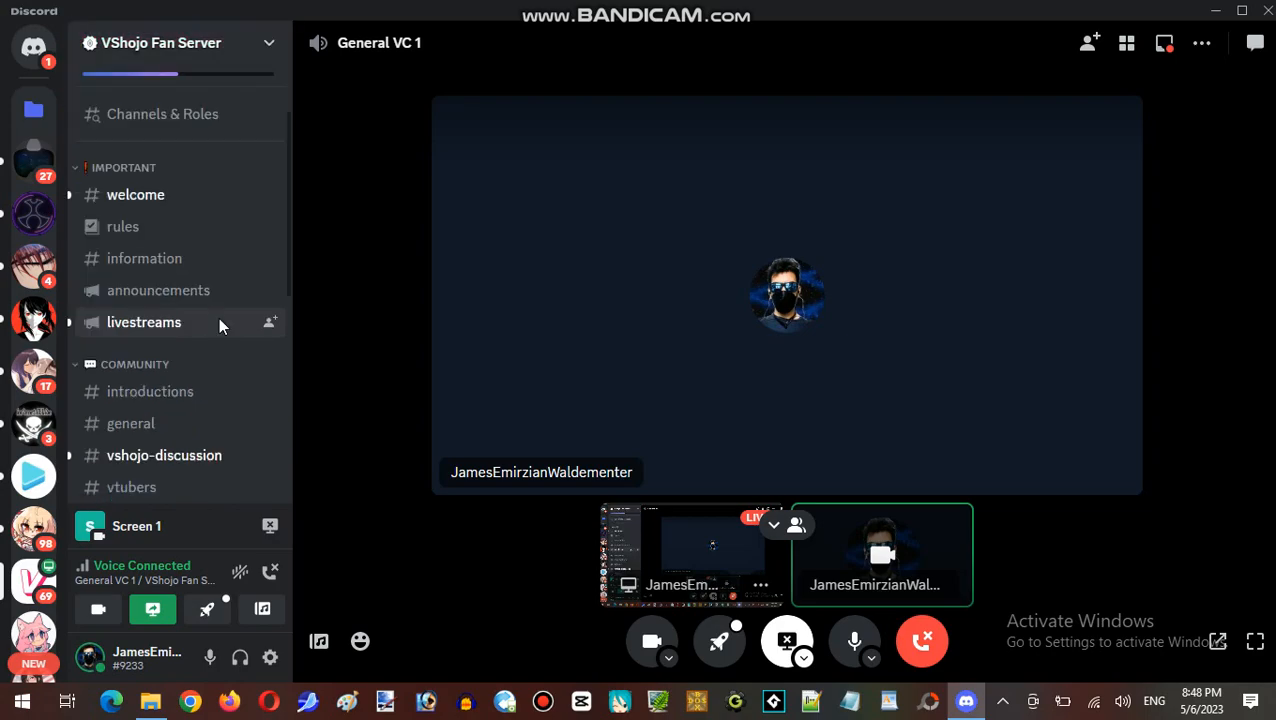
{"action": "scroll", "scroll_direction": "down", "scroll_amount": 3}
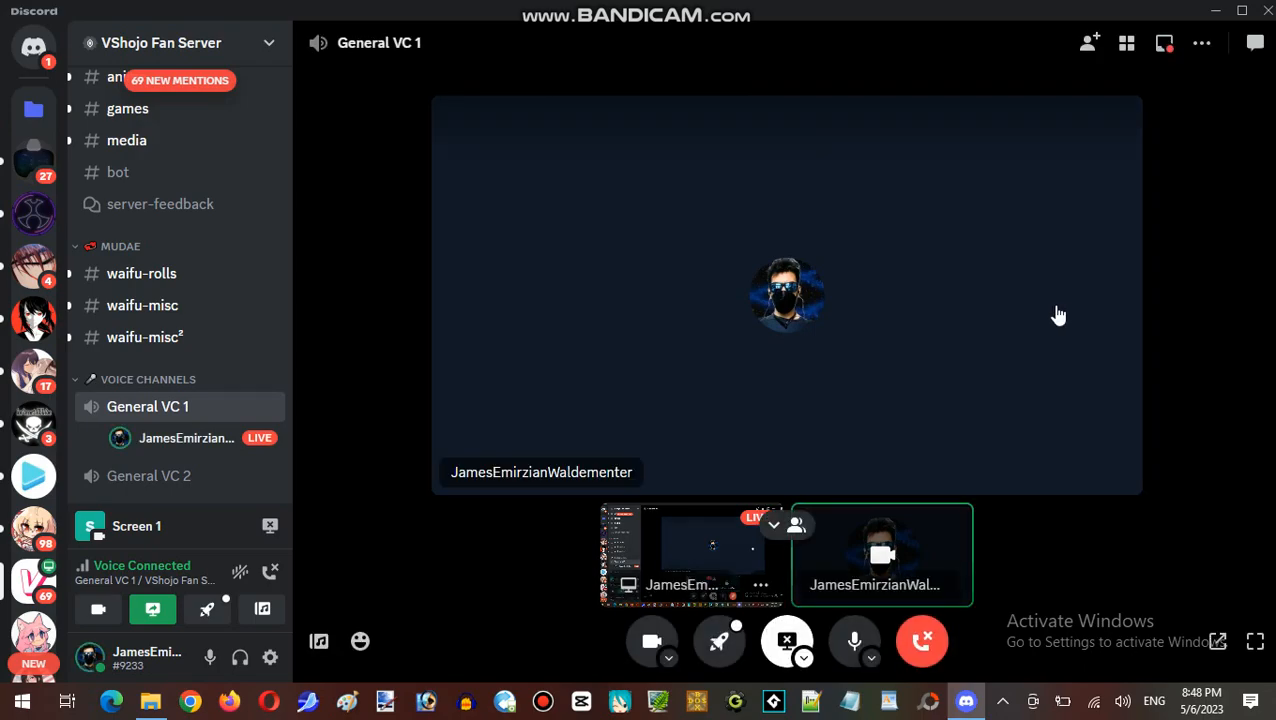
{"action": "mouse_move", "coordinate": [939, 303]}
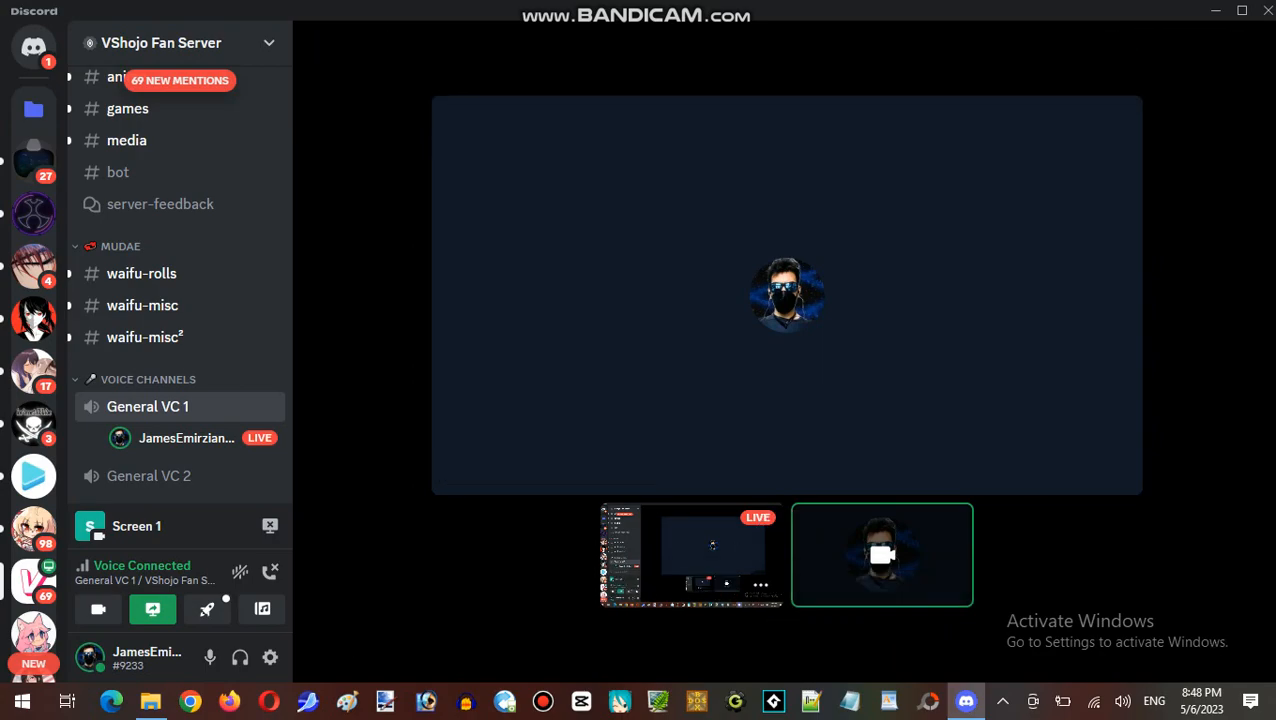
{"action": "mouse_move", "coordinate": [953, 304]}
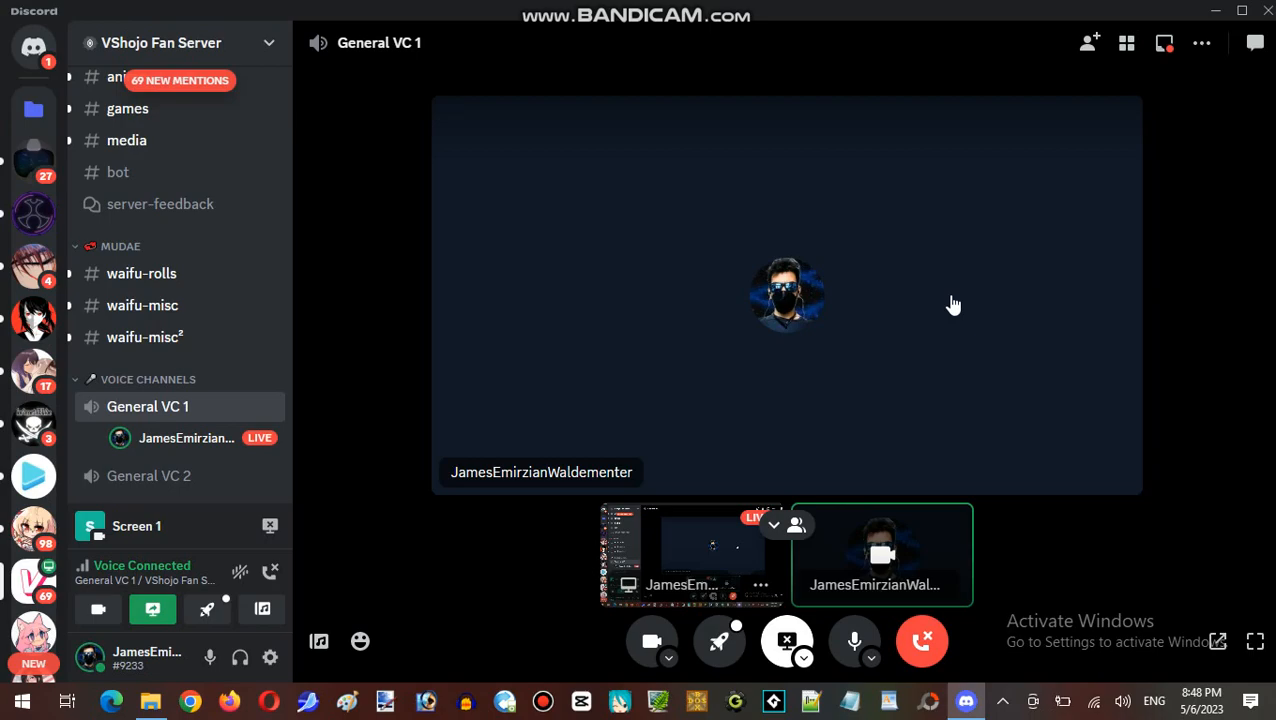
{"action": "mouse_move", "coordinate": [965, 315]}
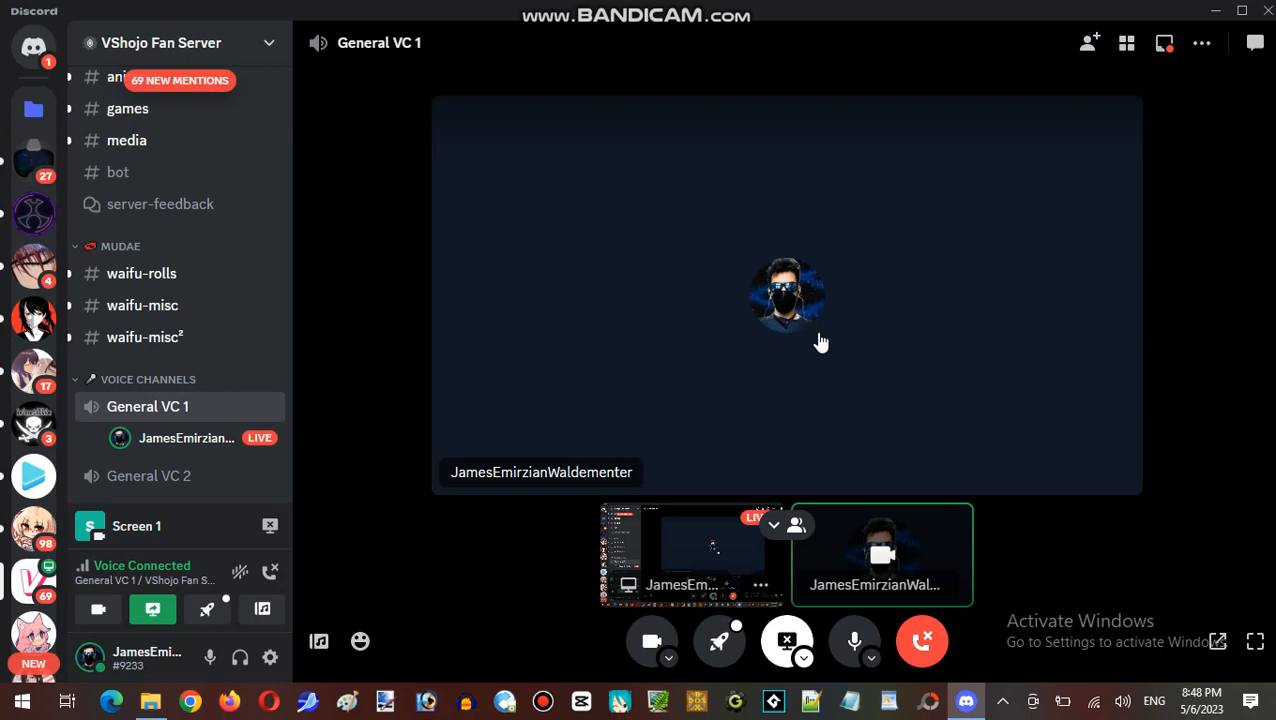
{"action": "mouse_move", "coordinate": [1217, 11]}
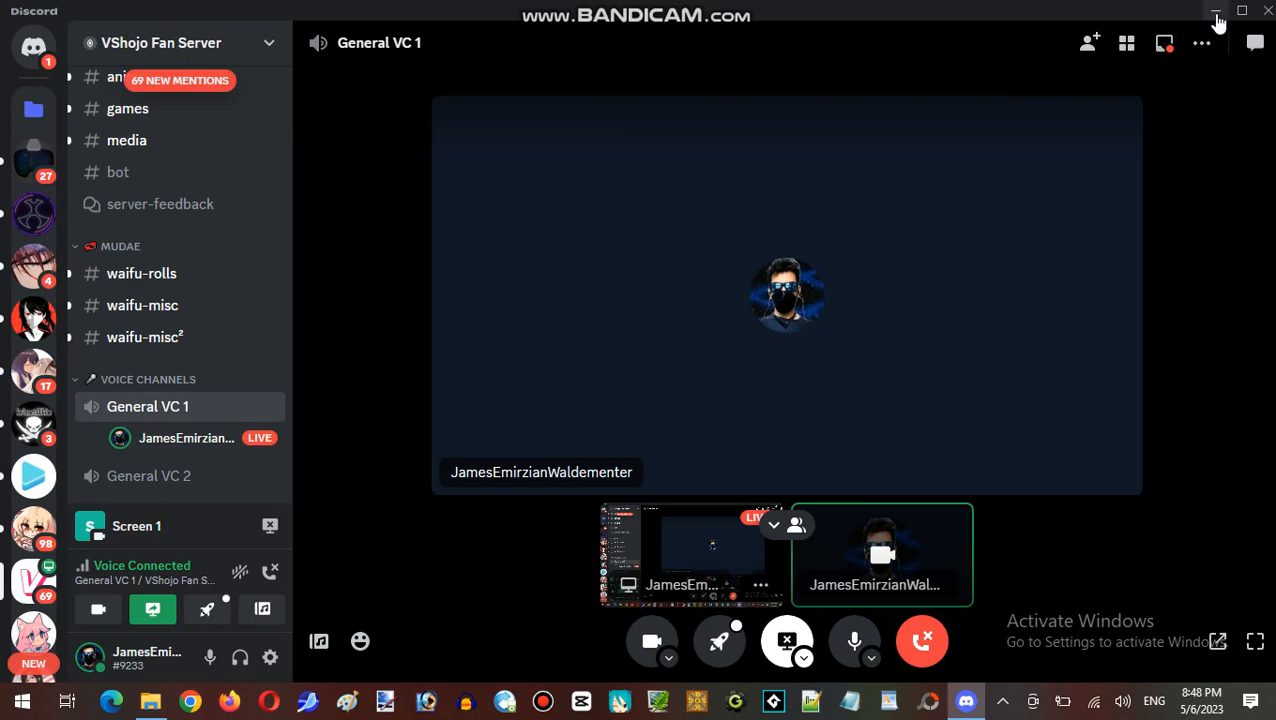
- Minimize Discord to reveal the Windows desktop while the call continues
{"action": "left_click", "coordinate": [1216, 13]}
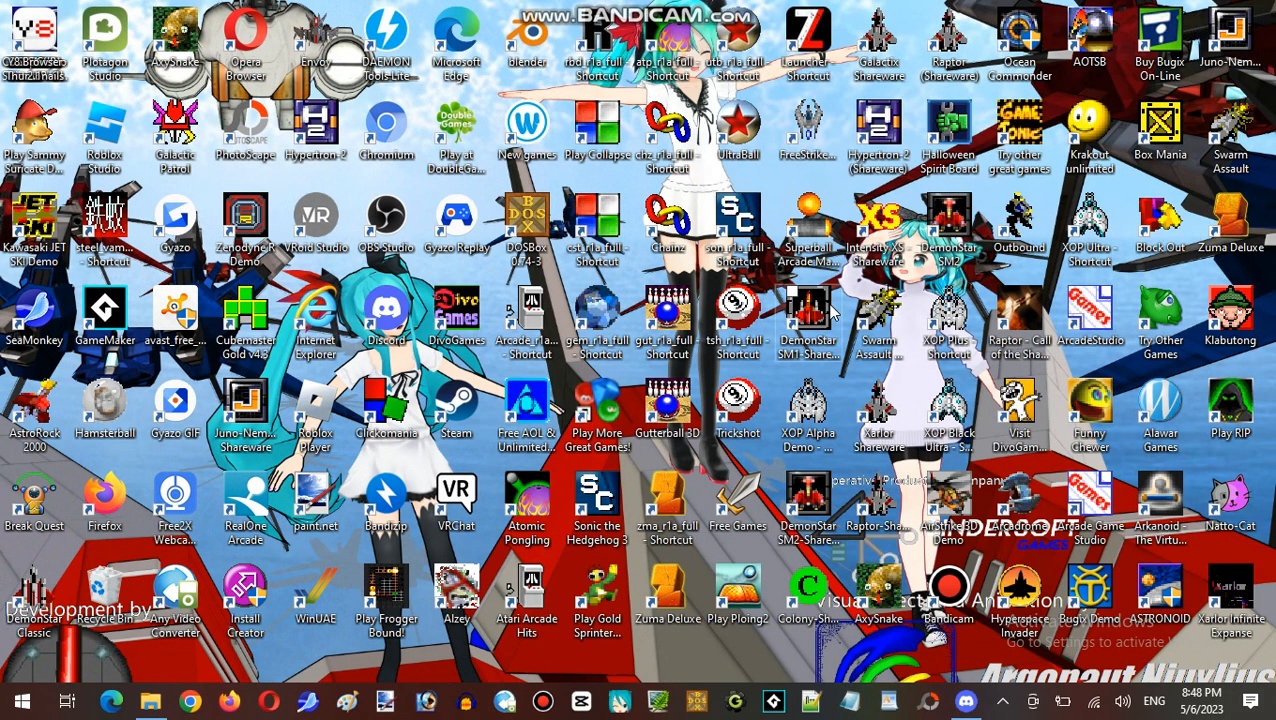
{"action": "mouse_move", "coordinate": [627, 372]}
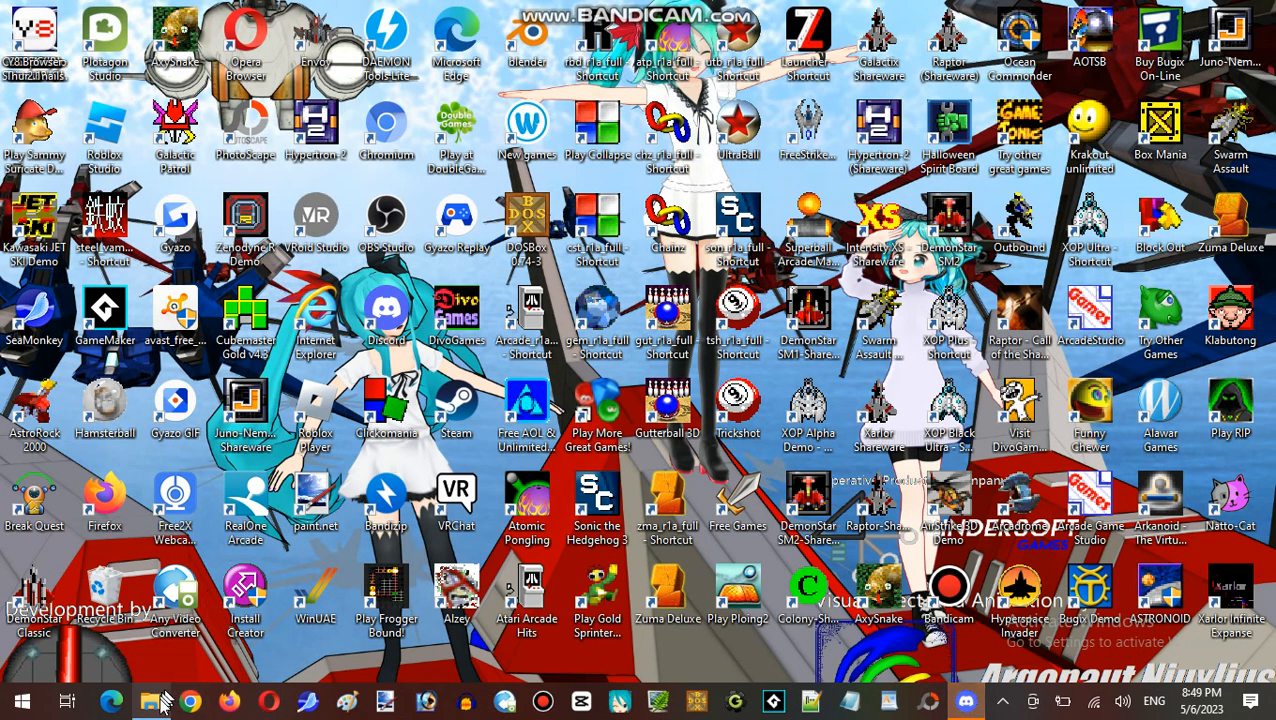
- Open the Alien OutBreak 2 folder, view the AlienOutbreak2Invasion text document, then select AlienOutbreak2
{"action": "left_click", "coordinate": [152, 702]}
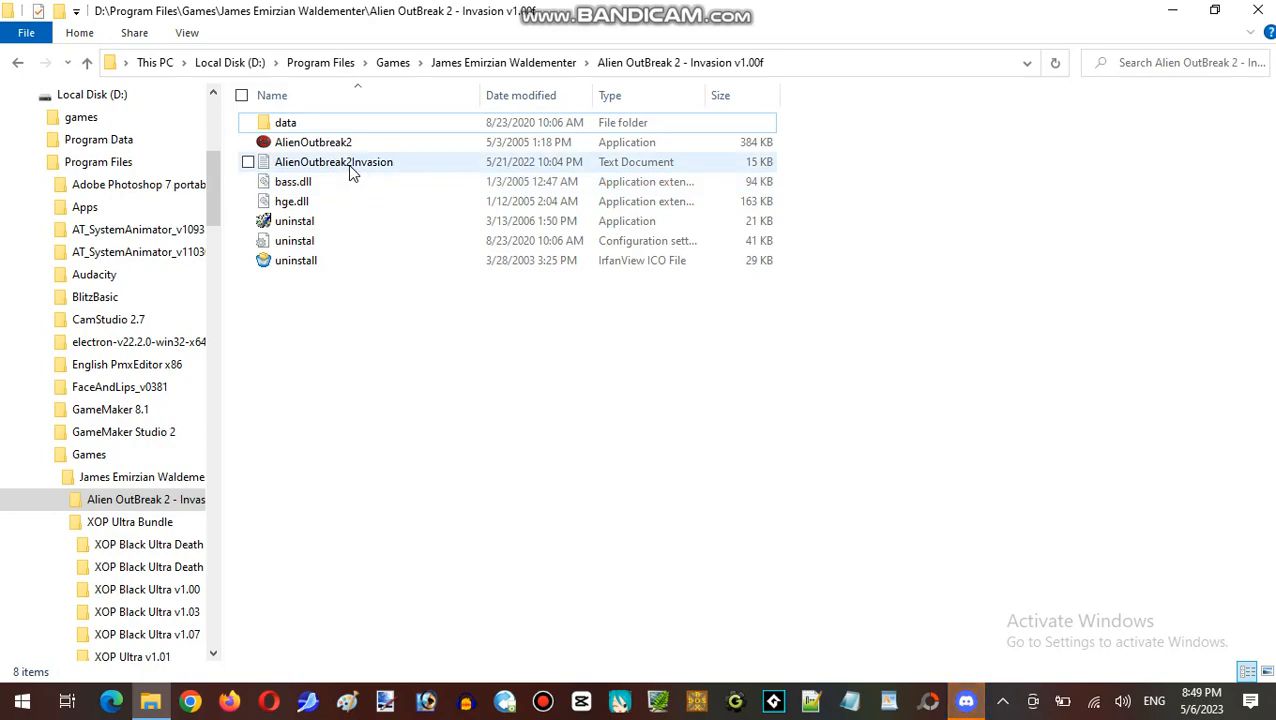
{"action": "left_click", "coordinate": [333, 161]}
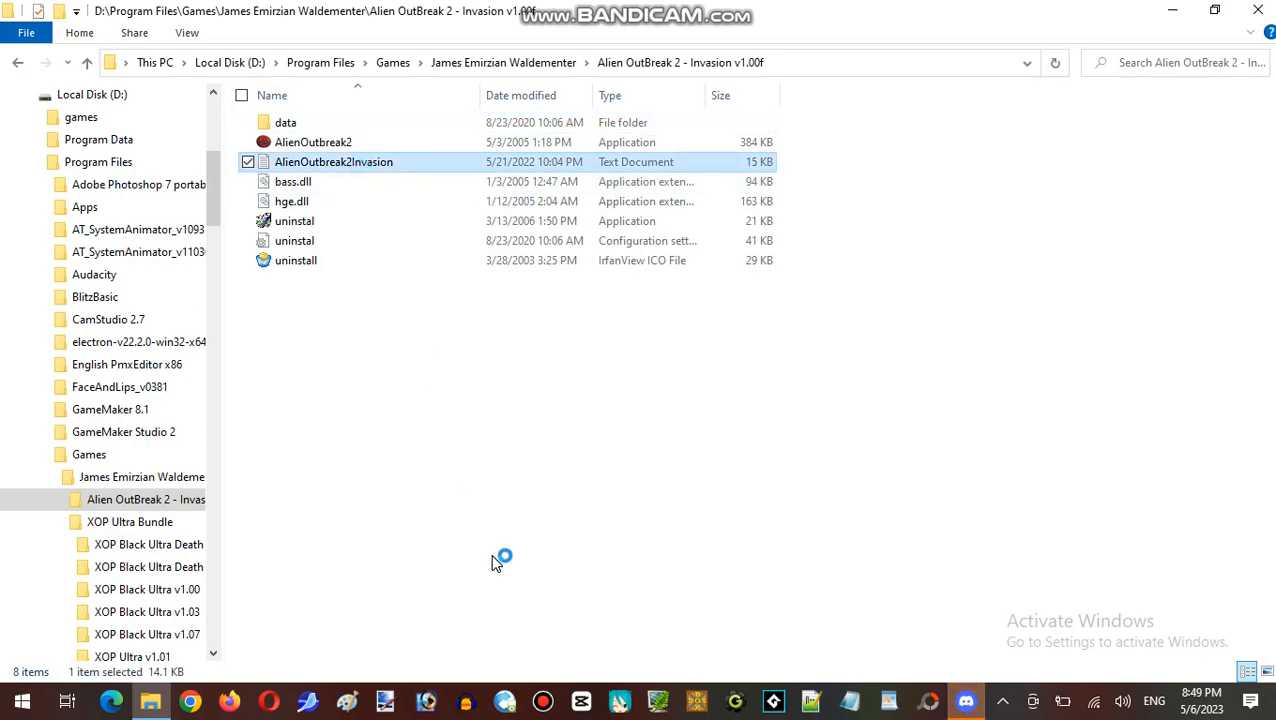
{"action": "double_click", "coordinate": [334, 161]}
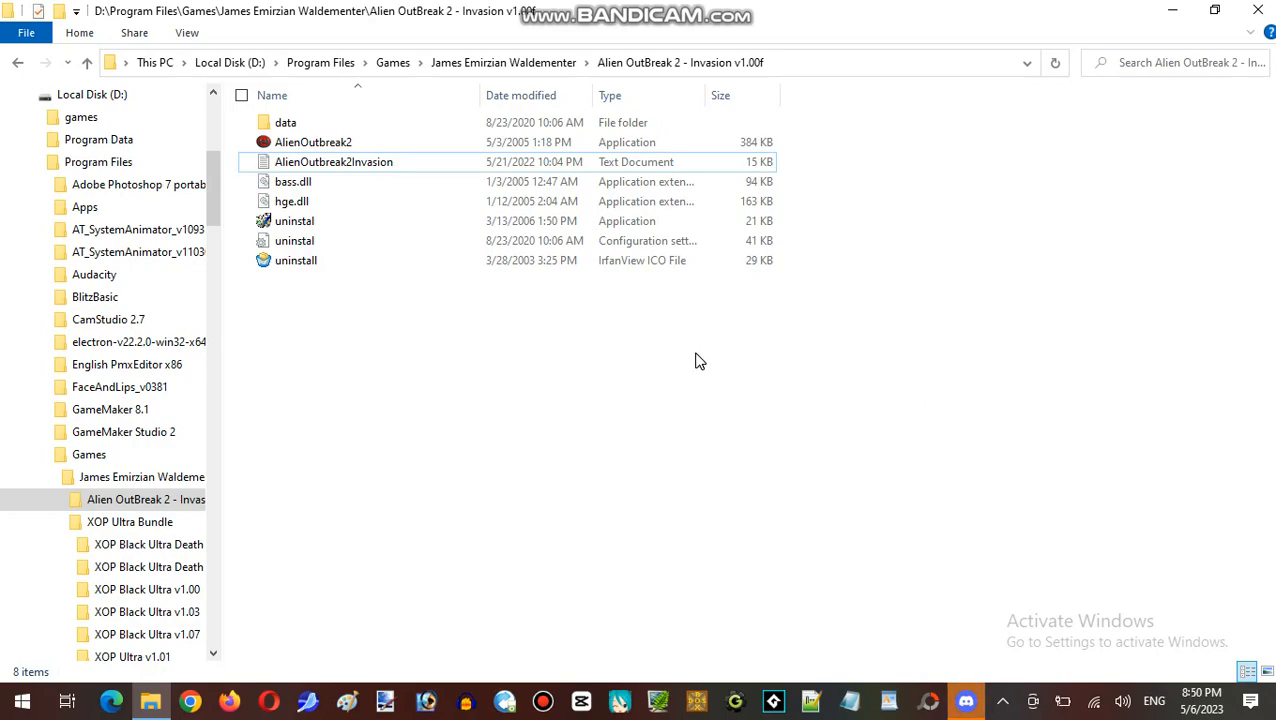
{"action": "left_click", "coordinate": [312, 141]}
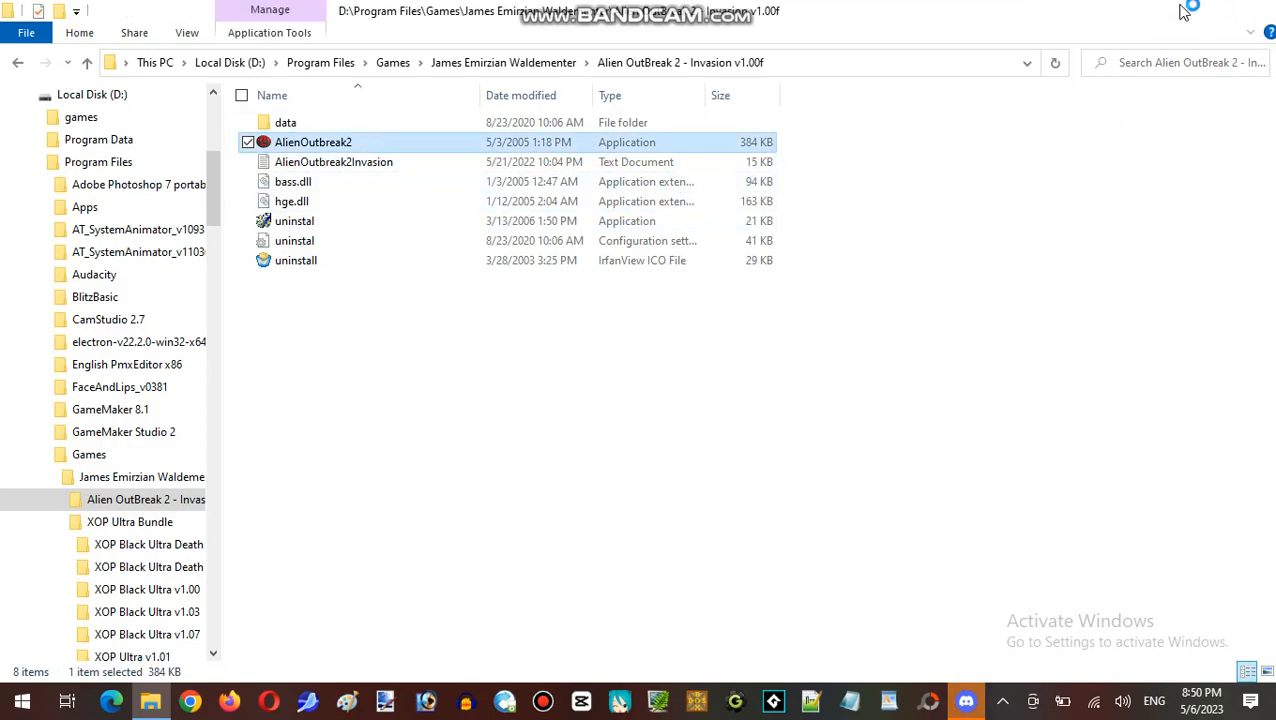
- Launch AlienOutbreak2.exe and let the game window load
{"action": "double_click", "coordinate": [313, 141]}
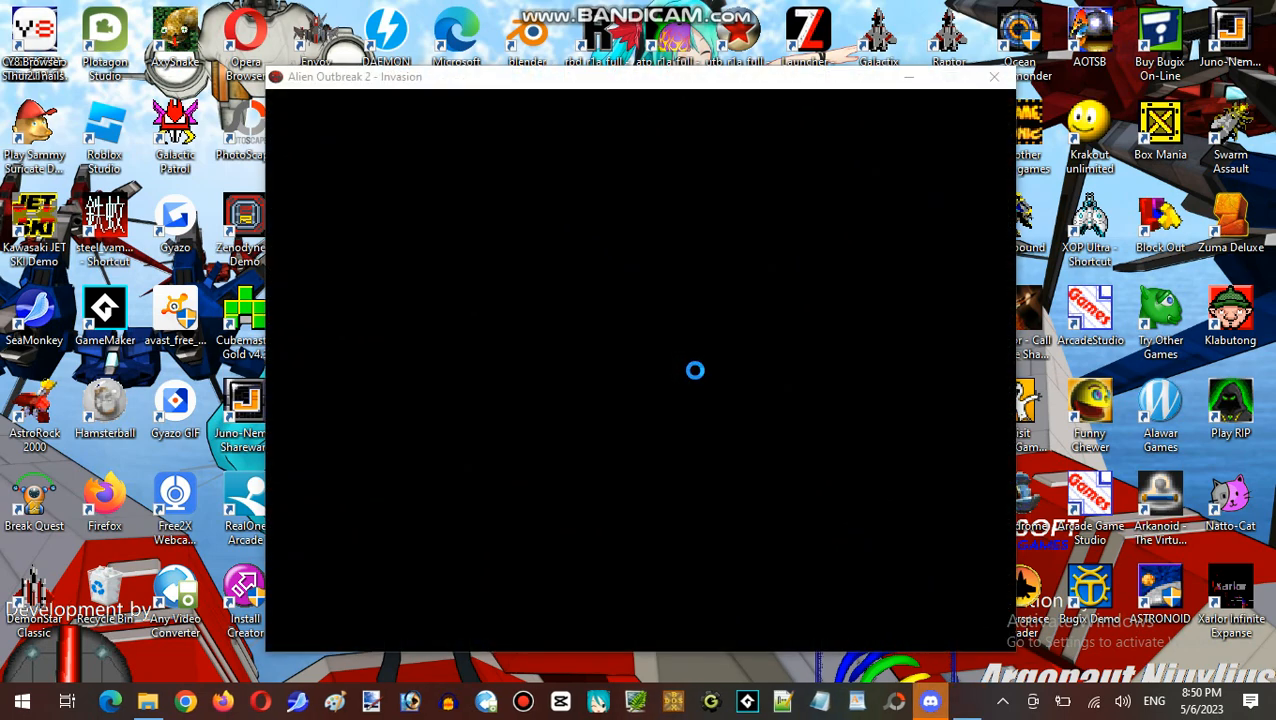
{"action": "mouse_move", "coordinate": [883, 554]}
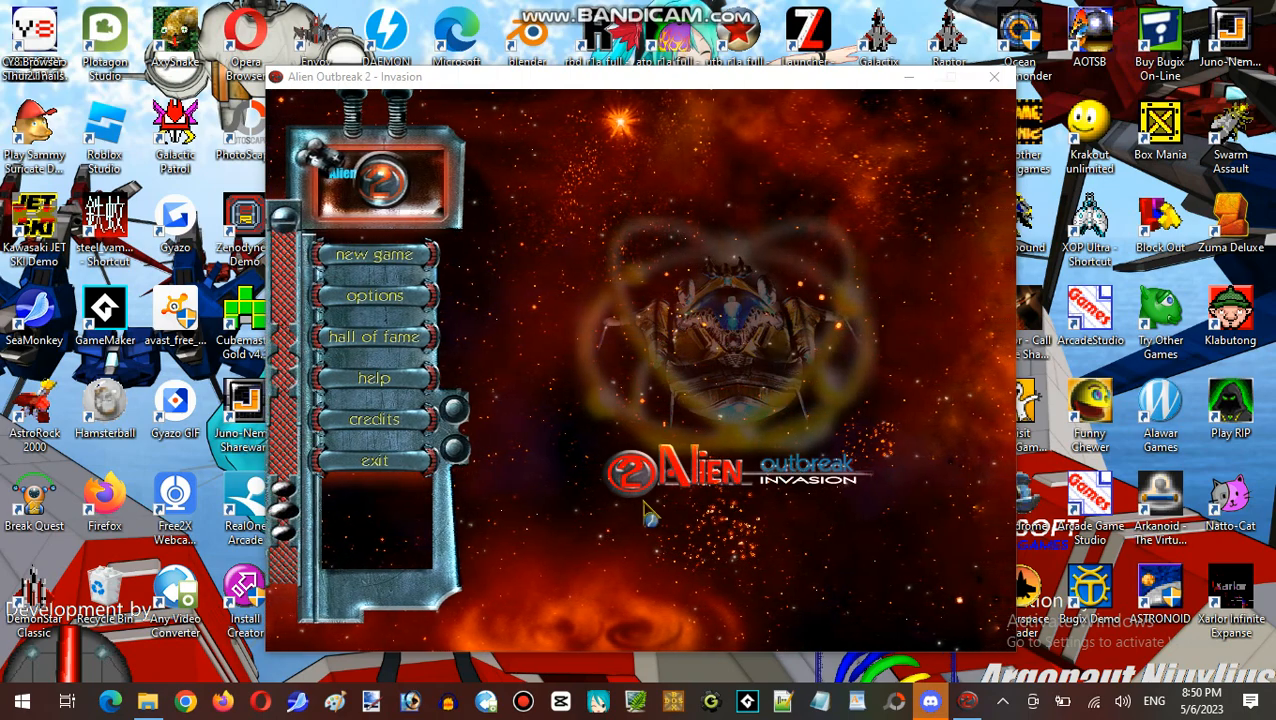
{"action": "mouse_move", "coordinate": [552, 248]}
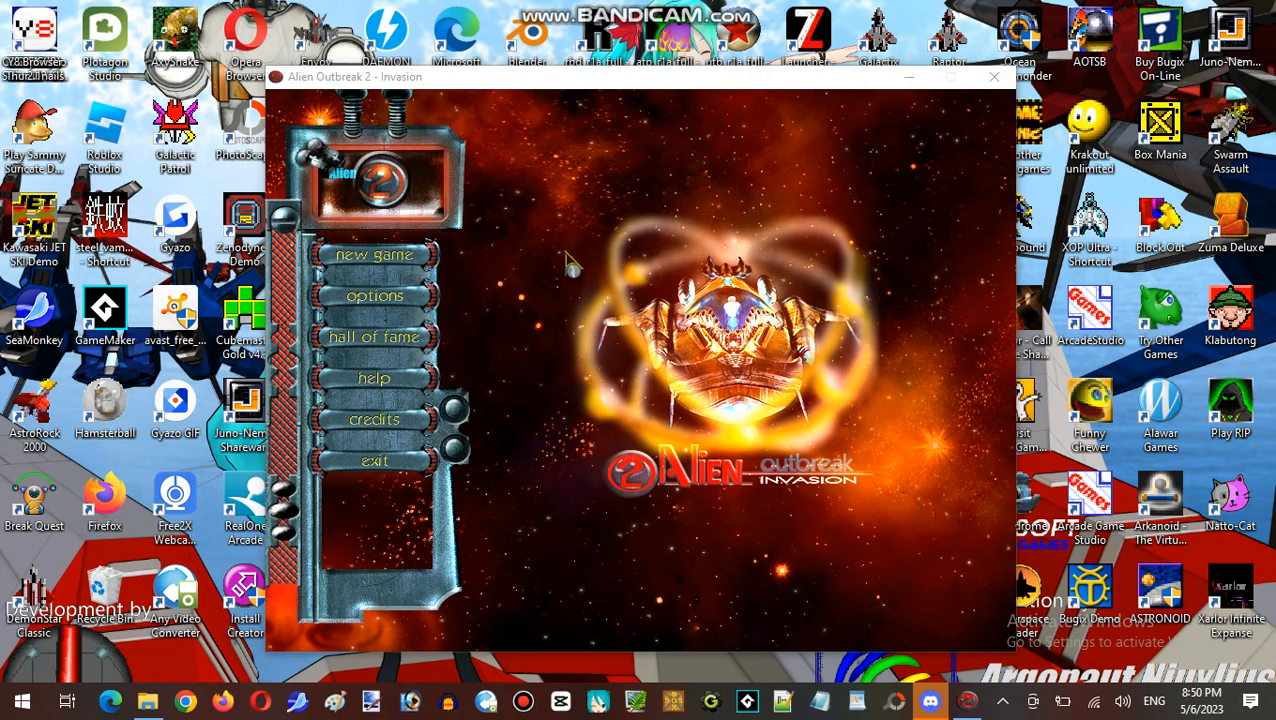
- Open and close the options screen twice, then exit Alien Outbreak 2
{"action": "left_click", "coordinate": [373, 295]}
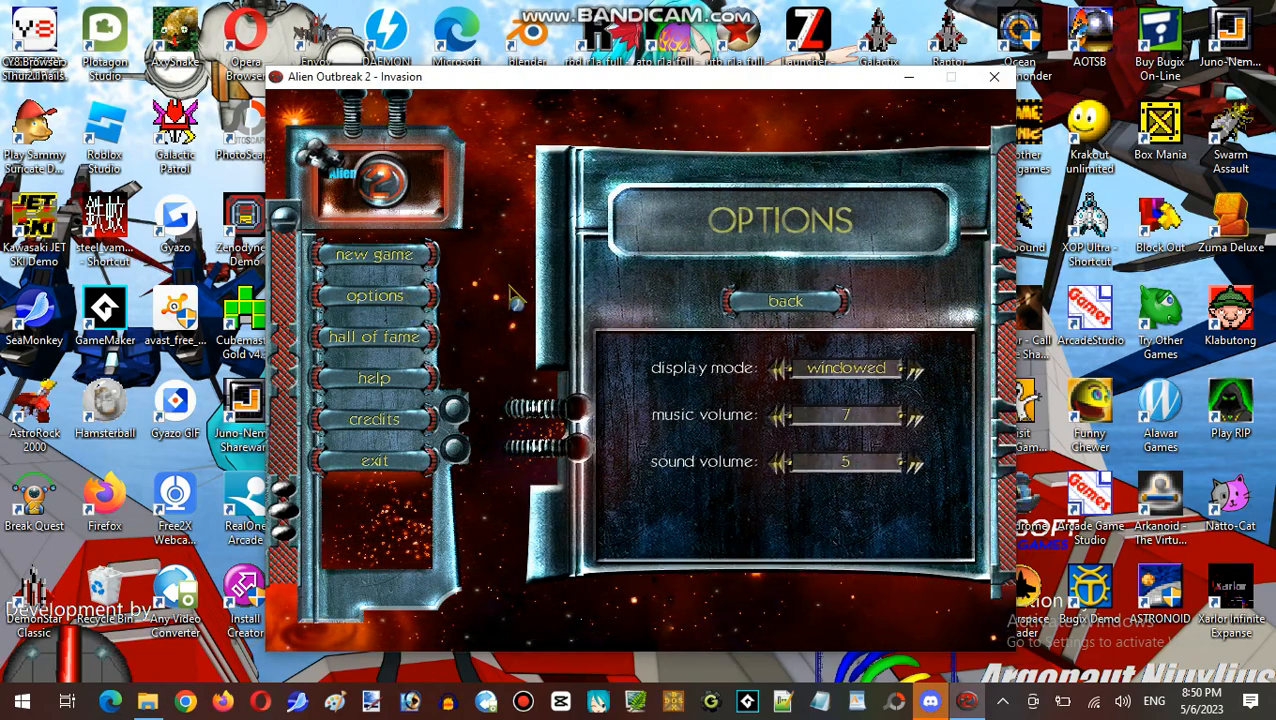
{"action": "left_click", "coordinate": [784, 301]}
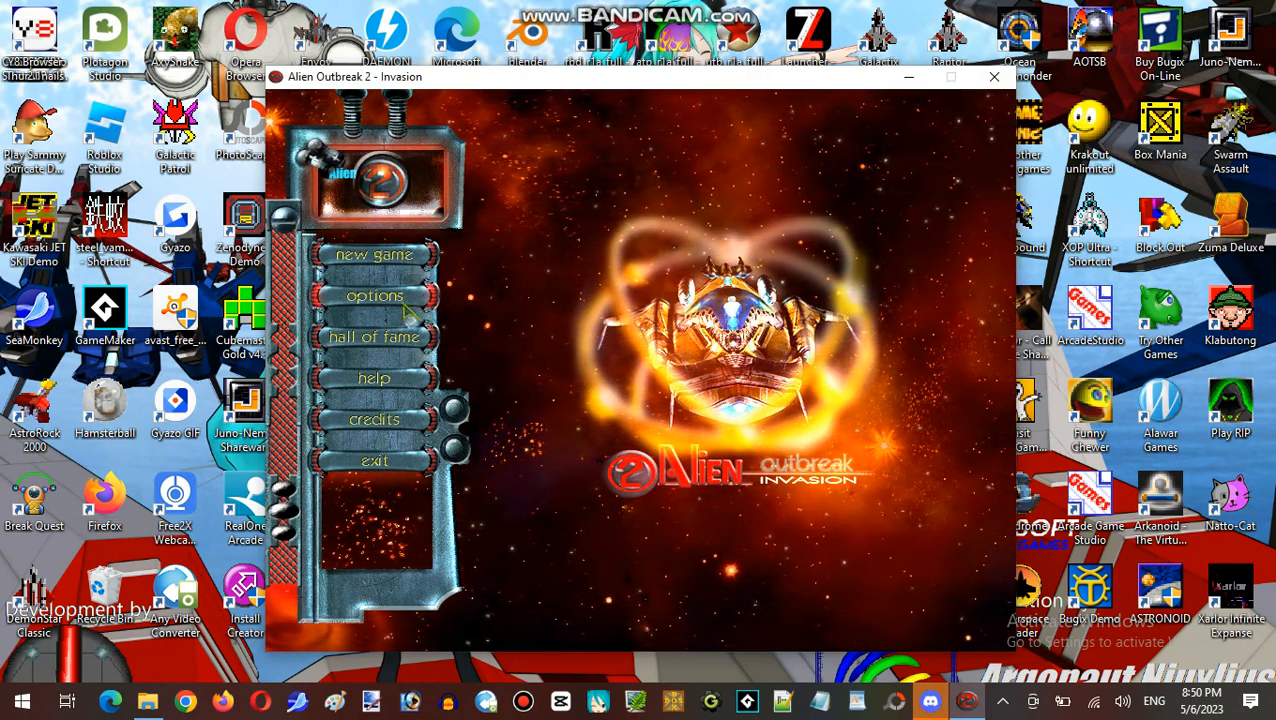
{"action": "left_click", "coordinate": [374, 295]}
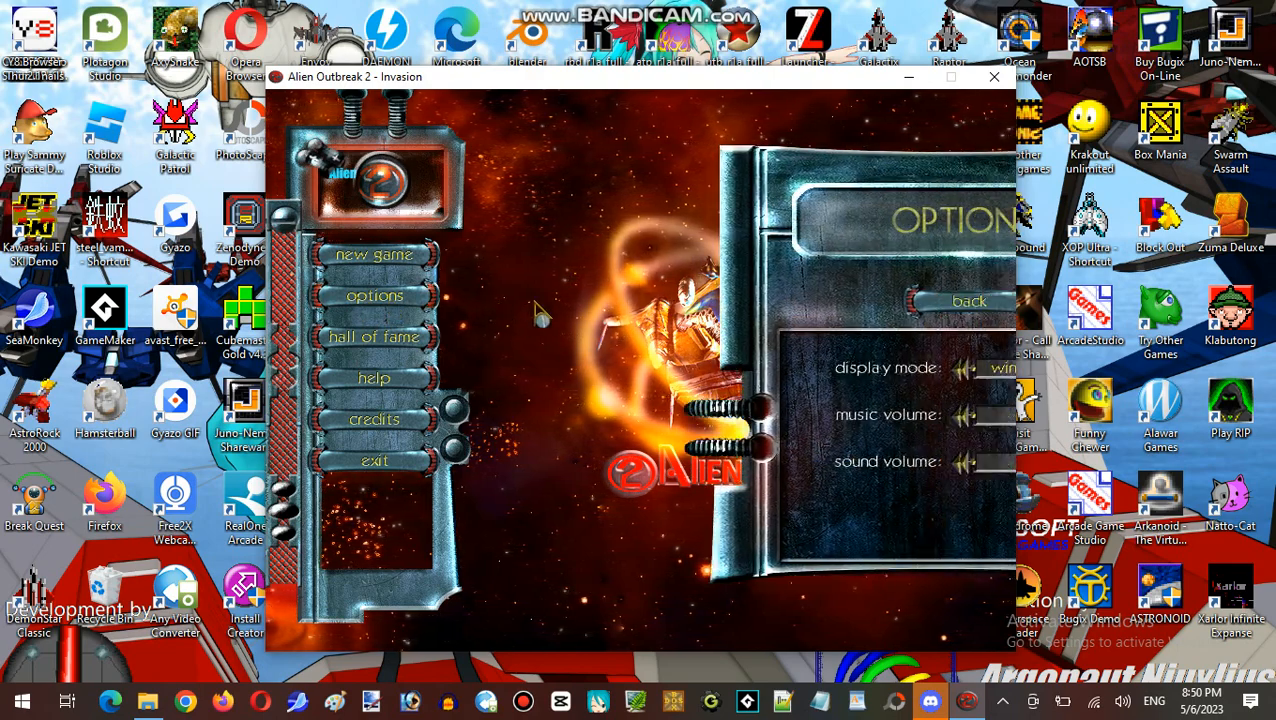
{"action": "left_click", "coordinate": [969, 301]}
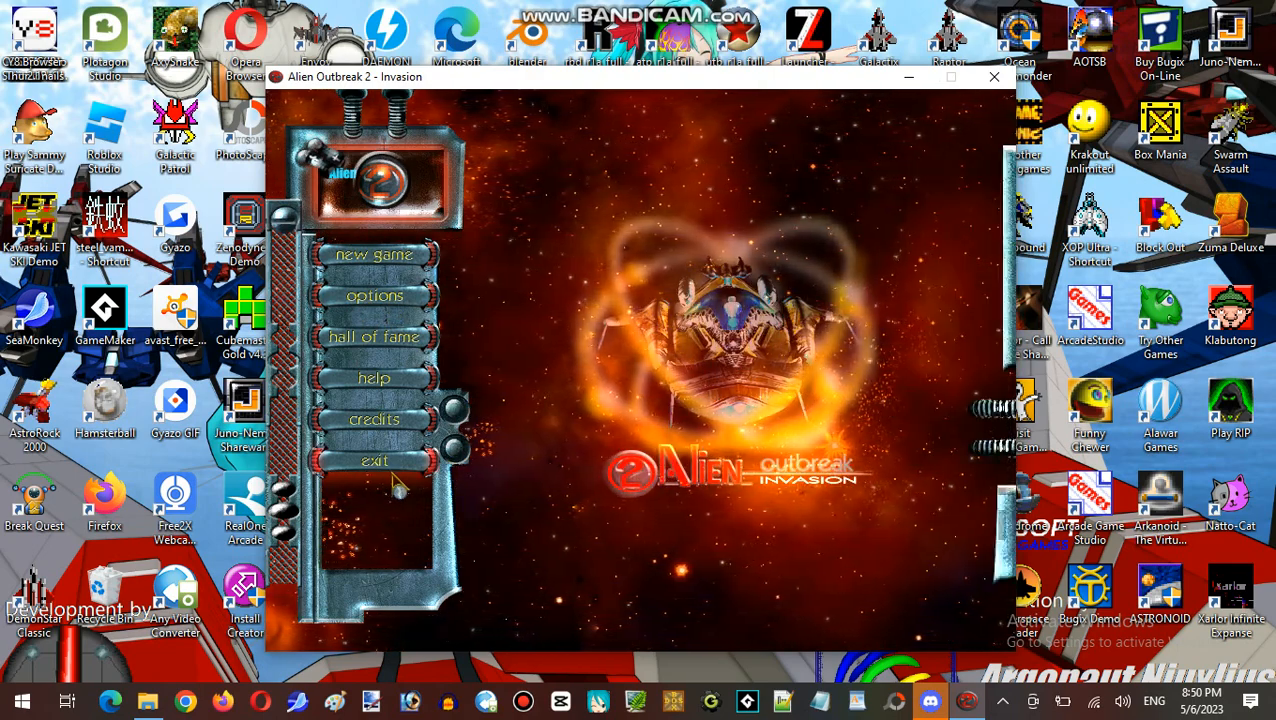
{"action": "left_click", "coordinate": [373, 459]}
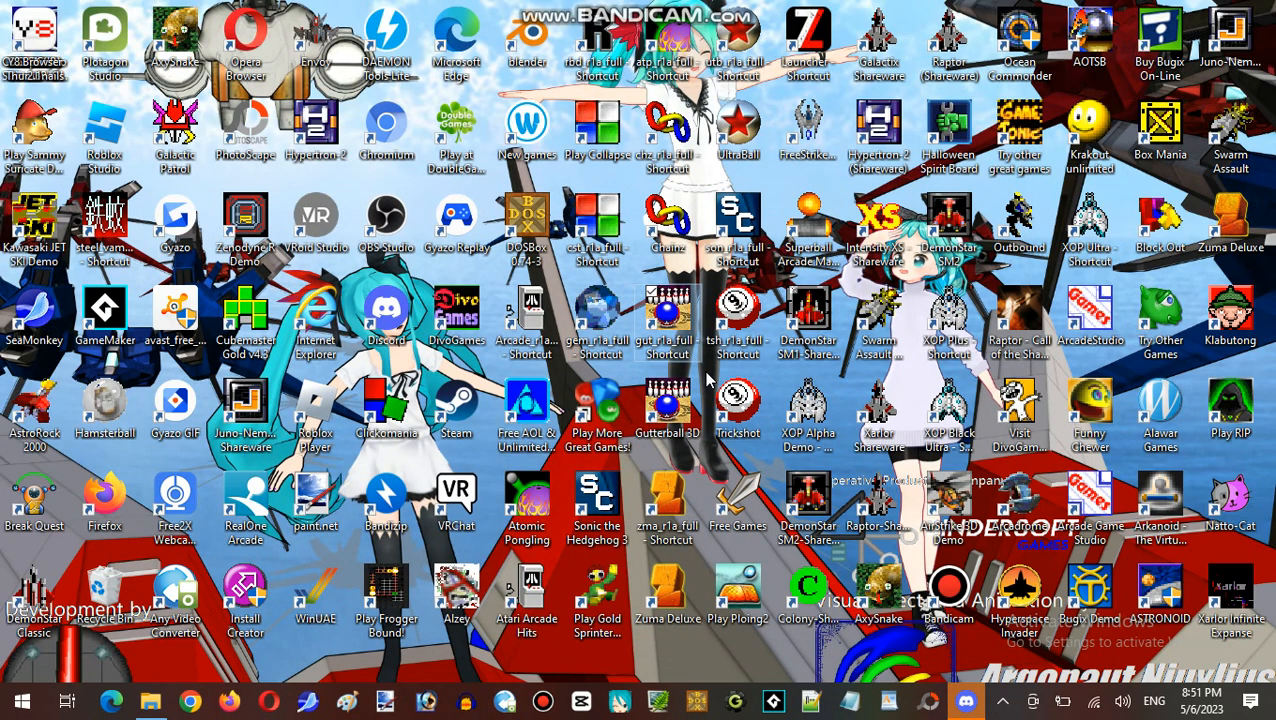
{"action": "mouse_move", "coordinate": [177, 680]}
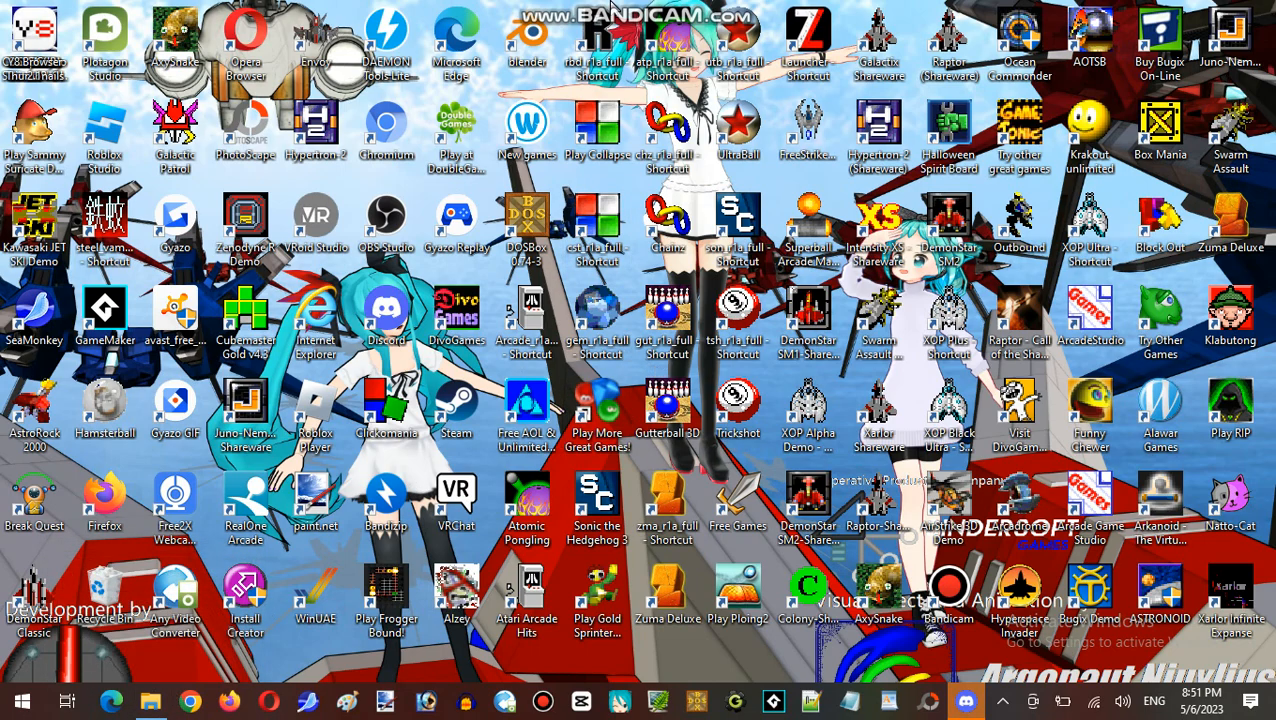
{"action": "mouse_move", "coordinate": [152, 702]}
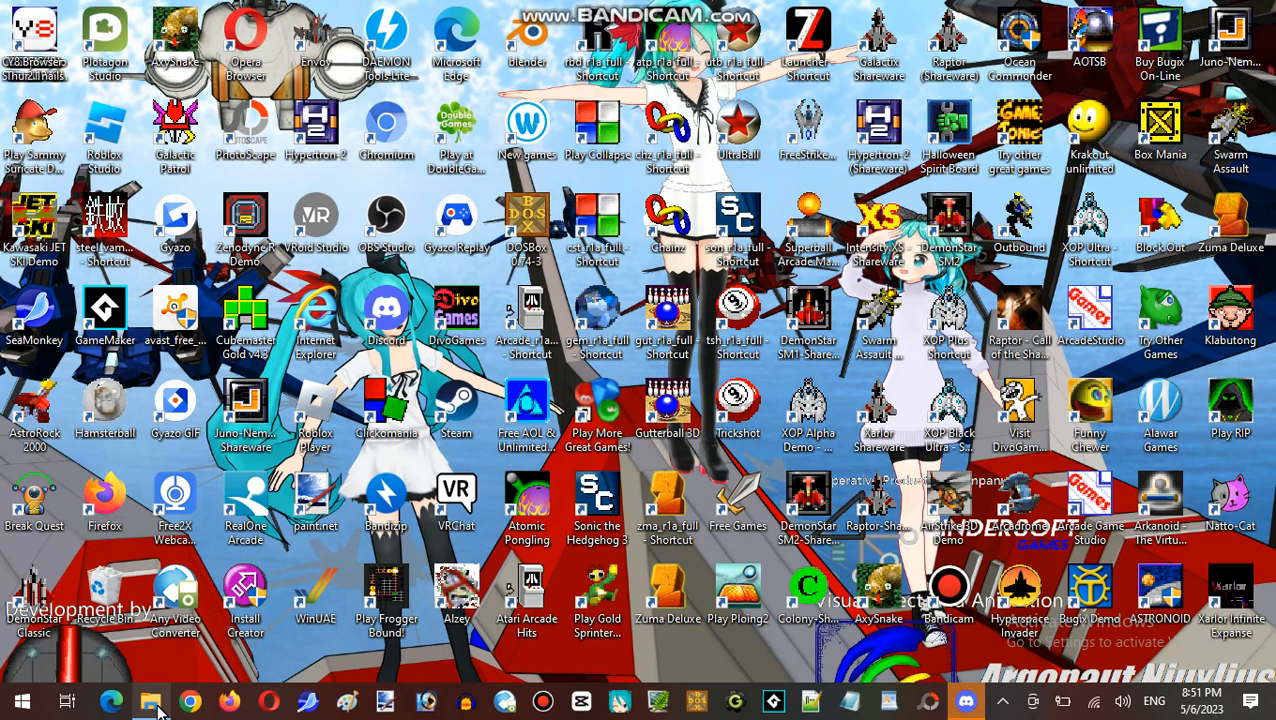
- Relaunch AlienOutbreak2 from the game folder in File Explorer
{"action": "left_click", "coordinate": [149, 700]}
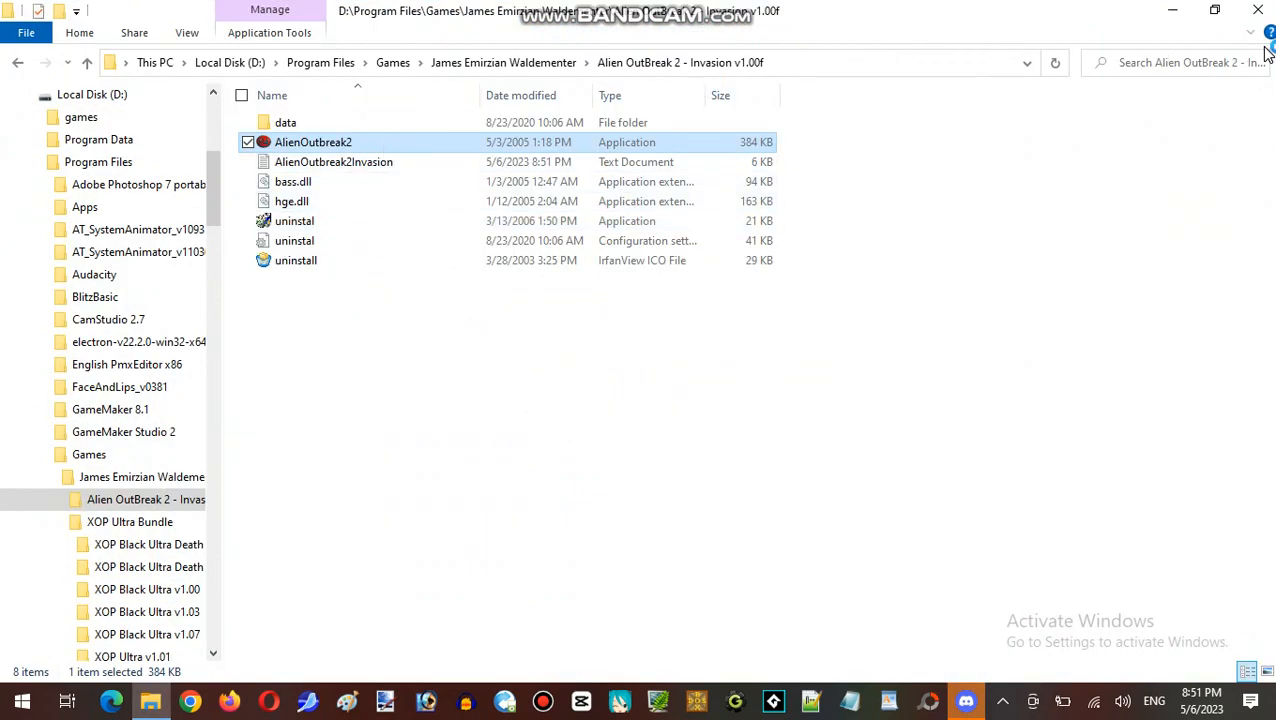
{"action": "double_click", "coordinate": [312, 142]}
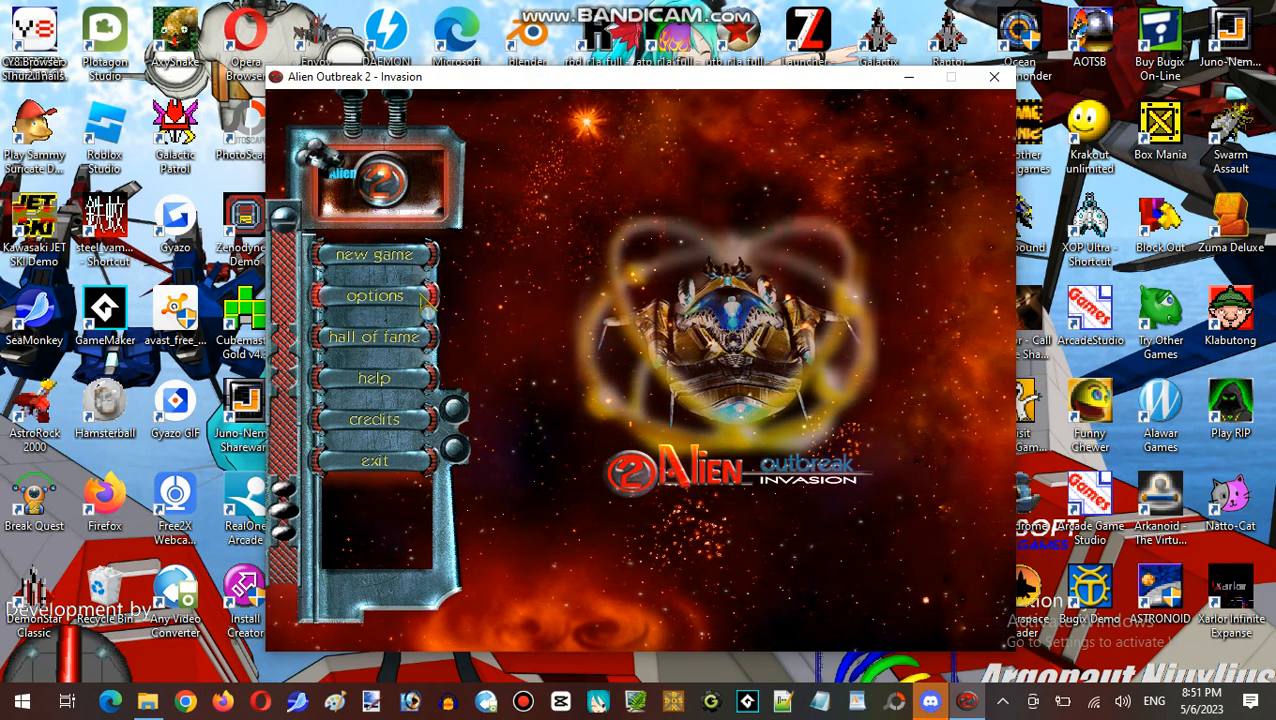
- In options, set sound volume to 6 and music volume back to 7
{"action": "left_click", "coordinate": [372, 295]}
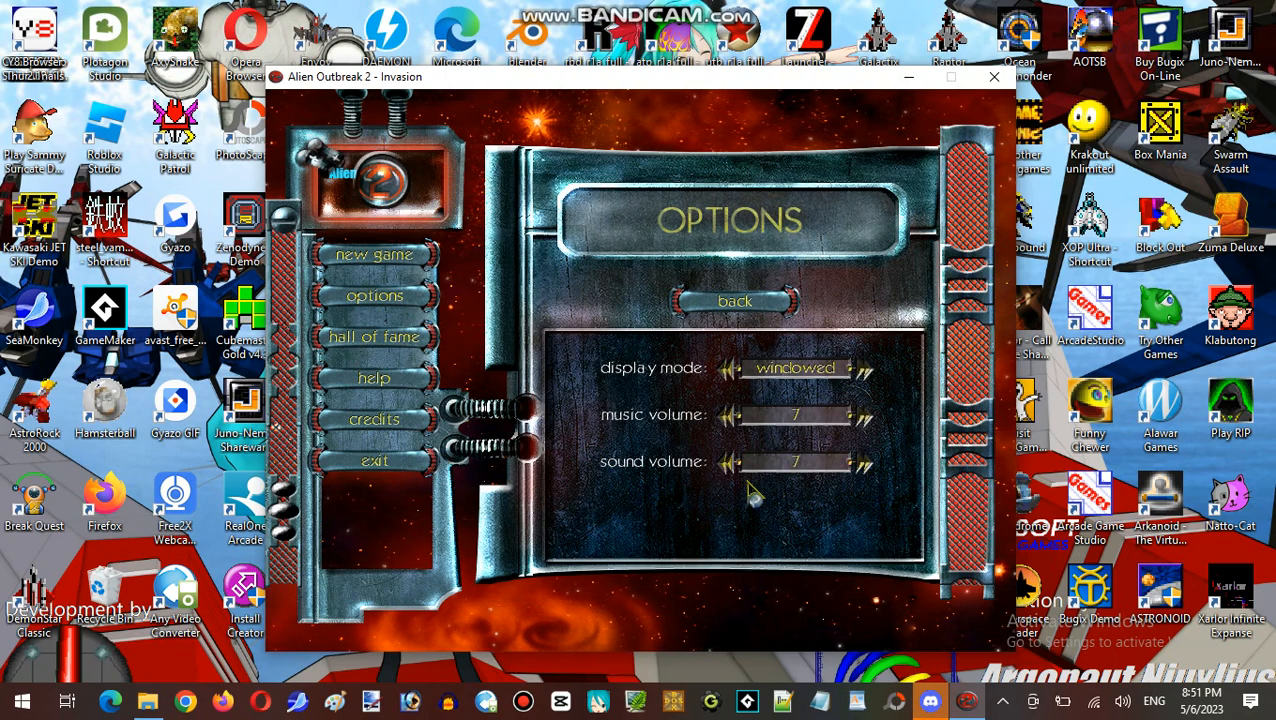
{"action": "left_click", "coordinate": [729, 462]}
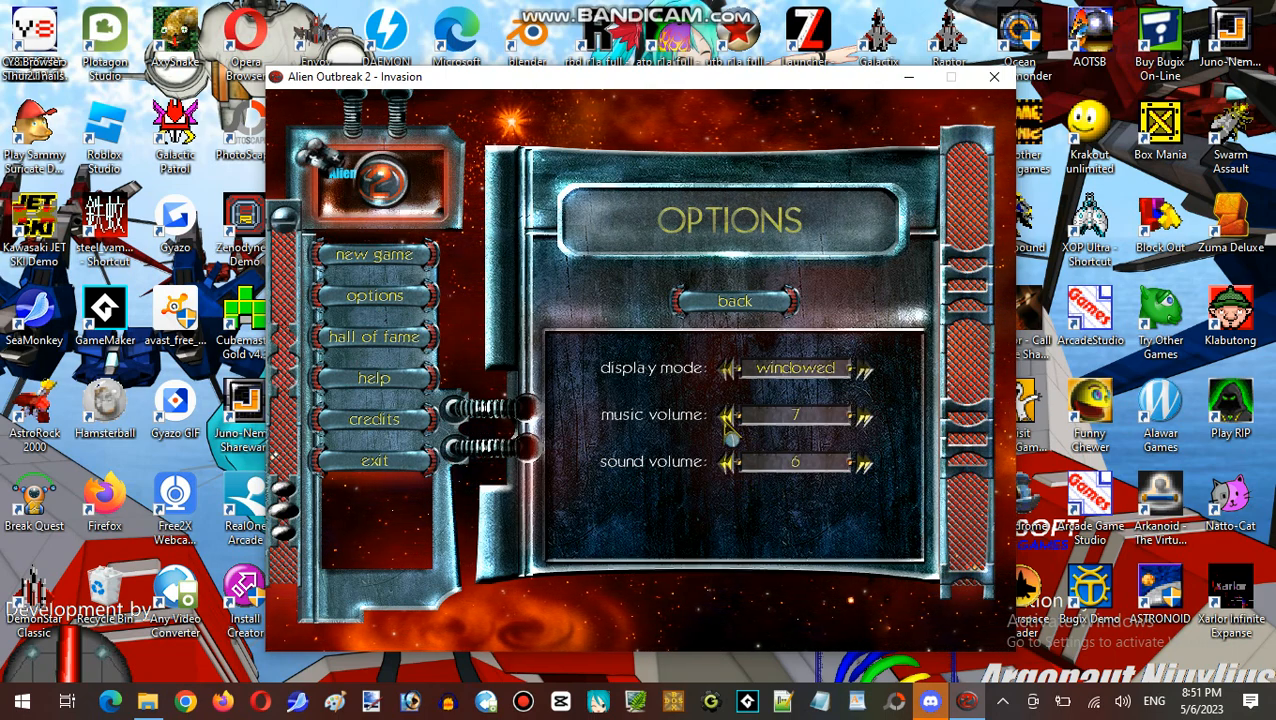
{"action": "left_click", "coordinate": [864, 415]}
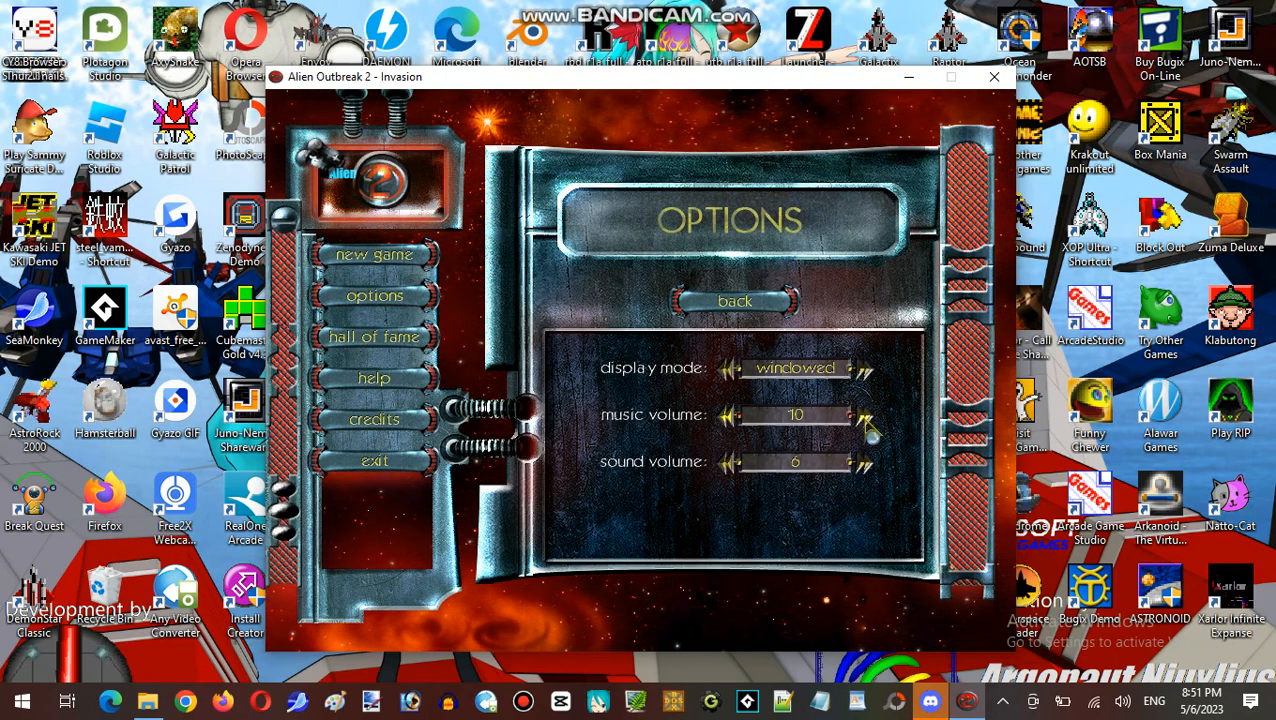
{"action": "left_click", "coordinate": [730, 414]}
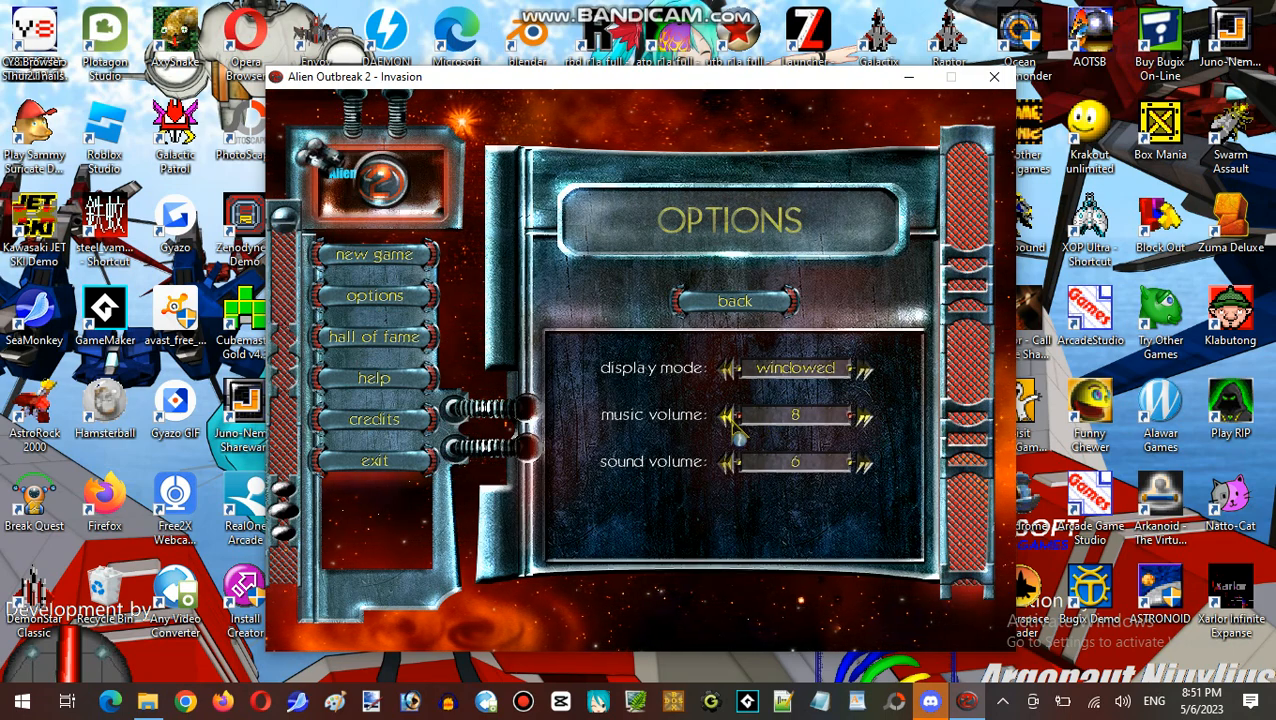
{"action": "left_click", "coordinate": [732, 414]}
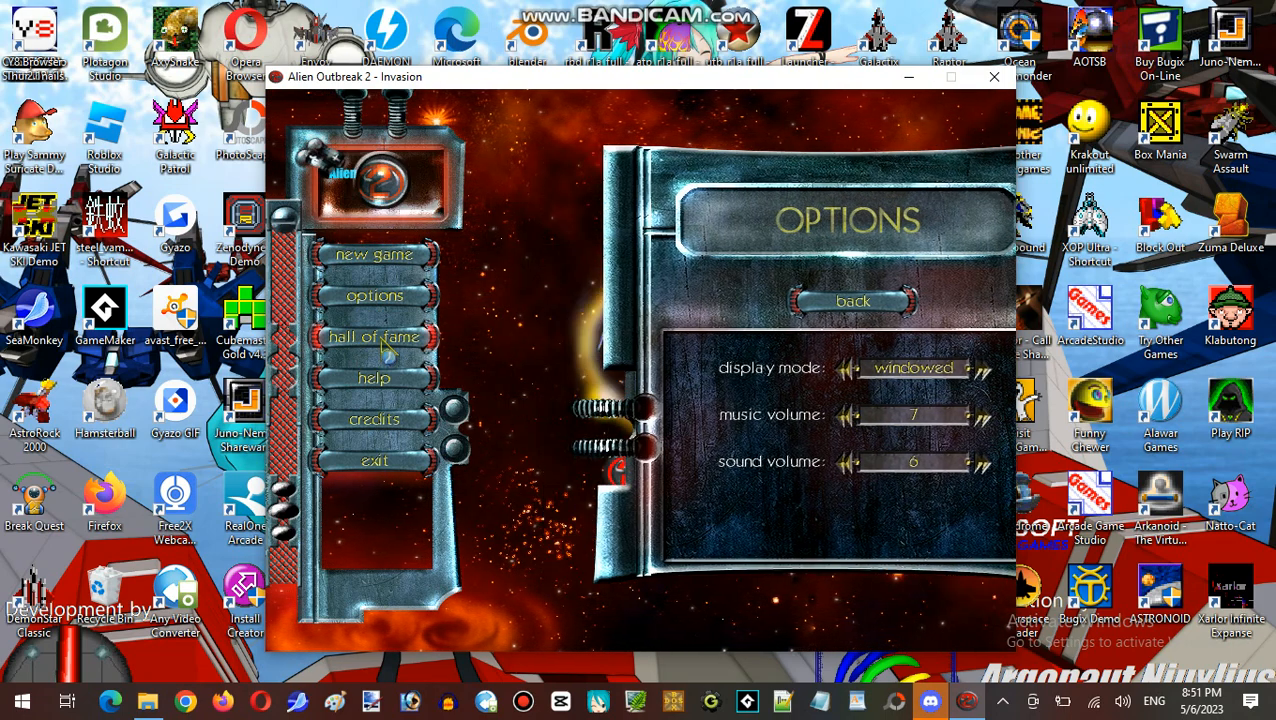
- Browse the hall of fame's normal and nightmare score tables, then go back
{"action": "left_click", "coordinate": [373, 337]}
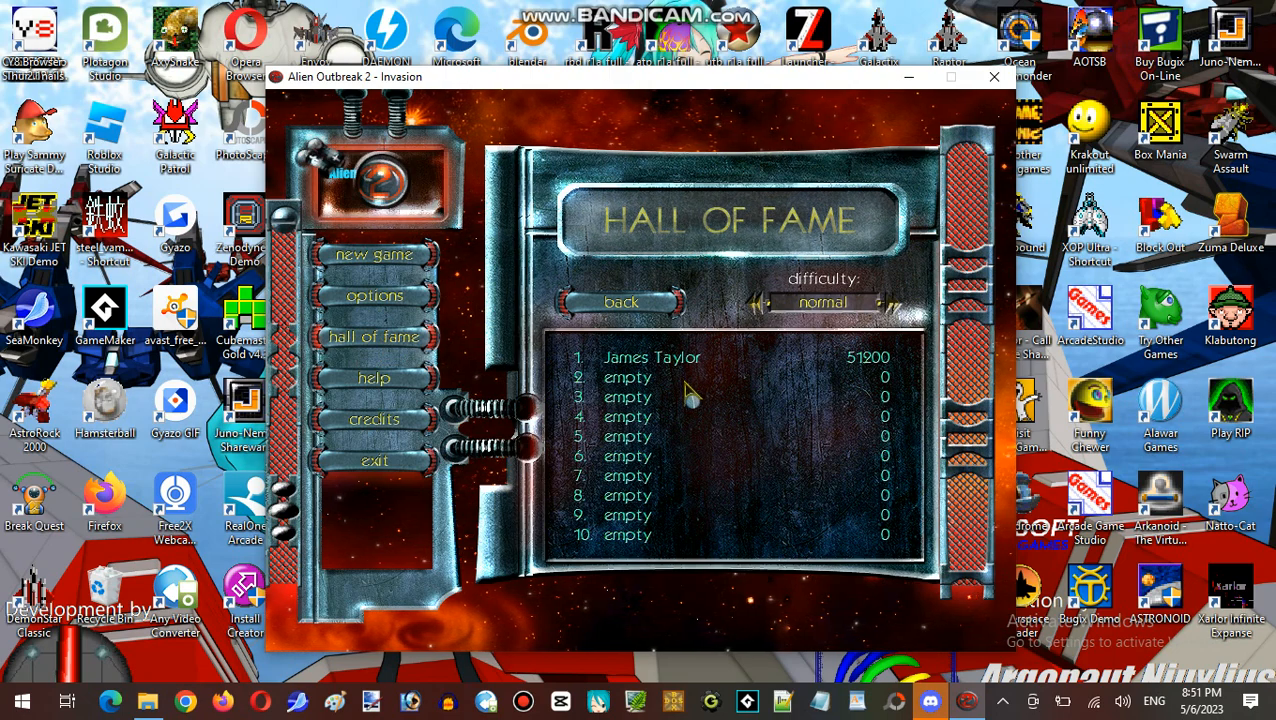
{"action": "left_click", "coordinate": [890, 303]}
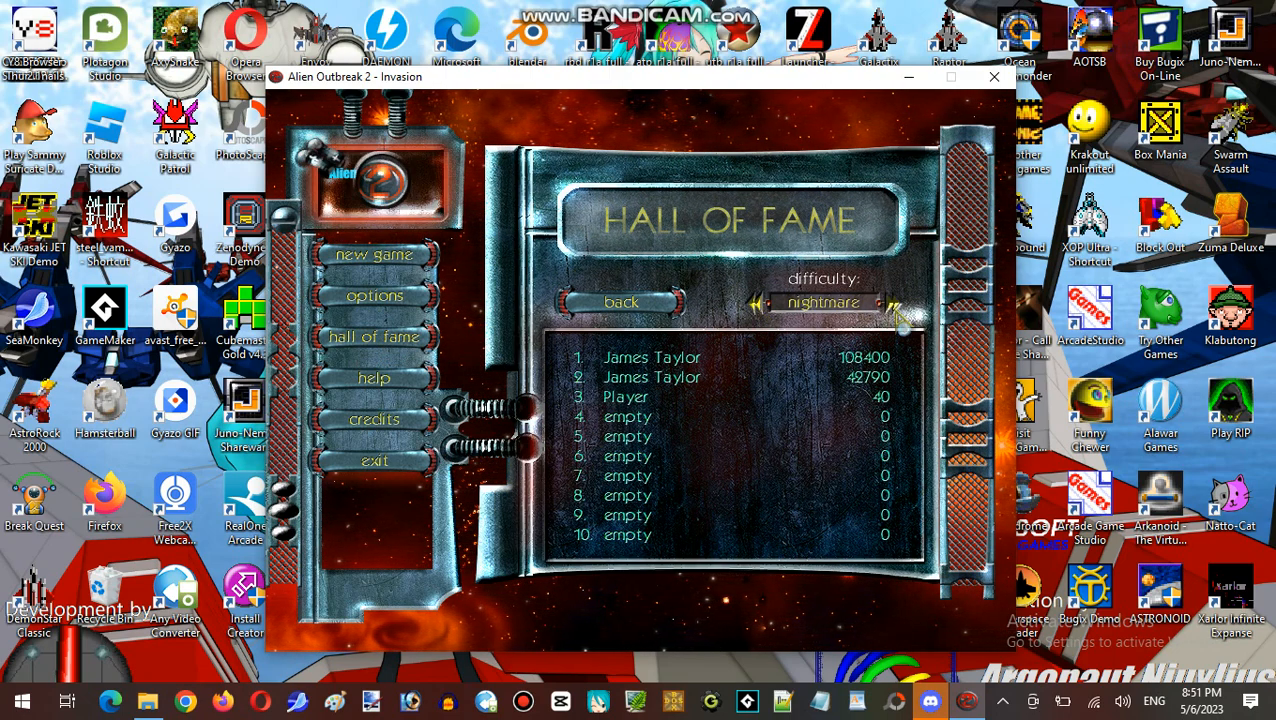
{"action": "left_click", "coordinate": [884, 303]}
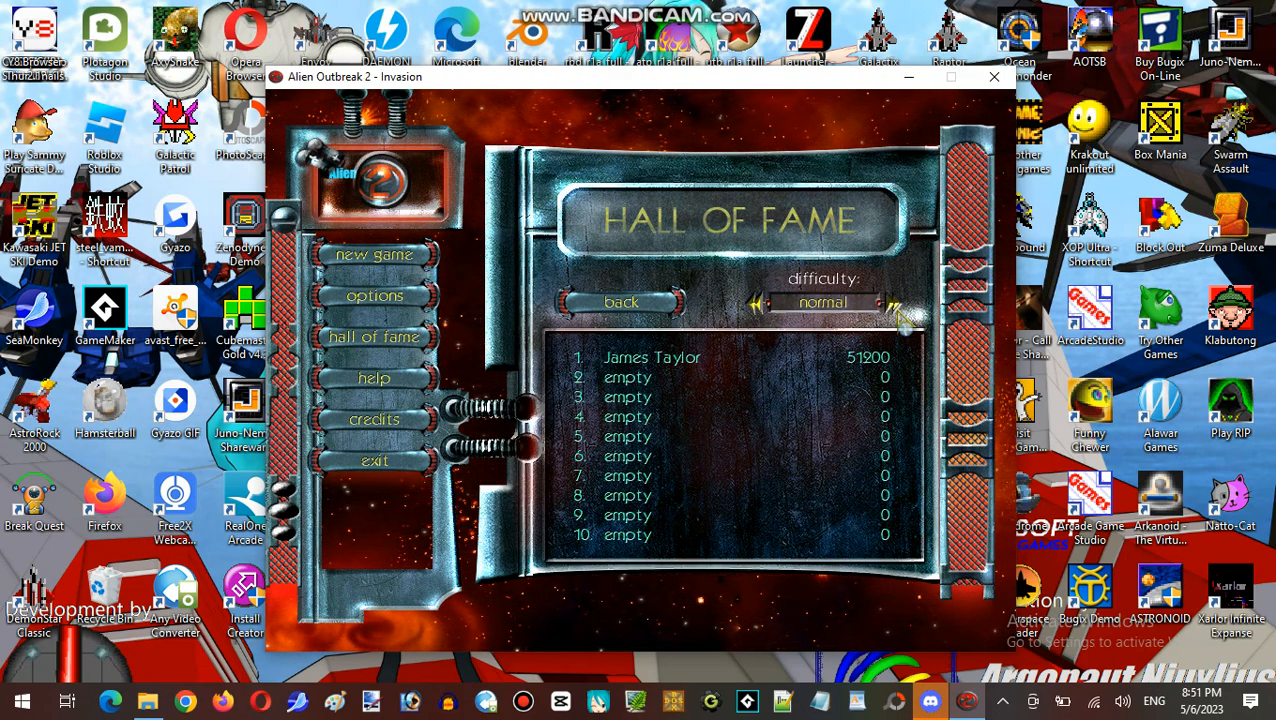
{"action": "left_click", "coordinate": [885, 303]}
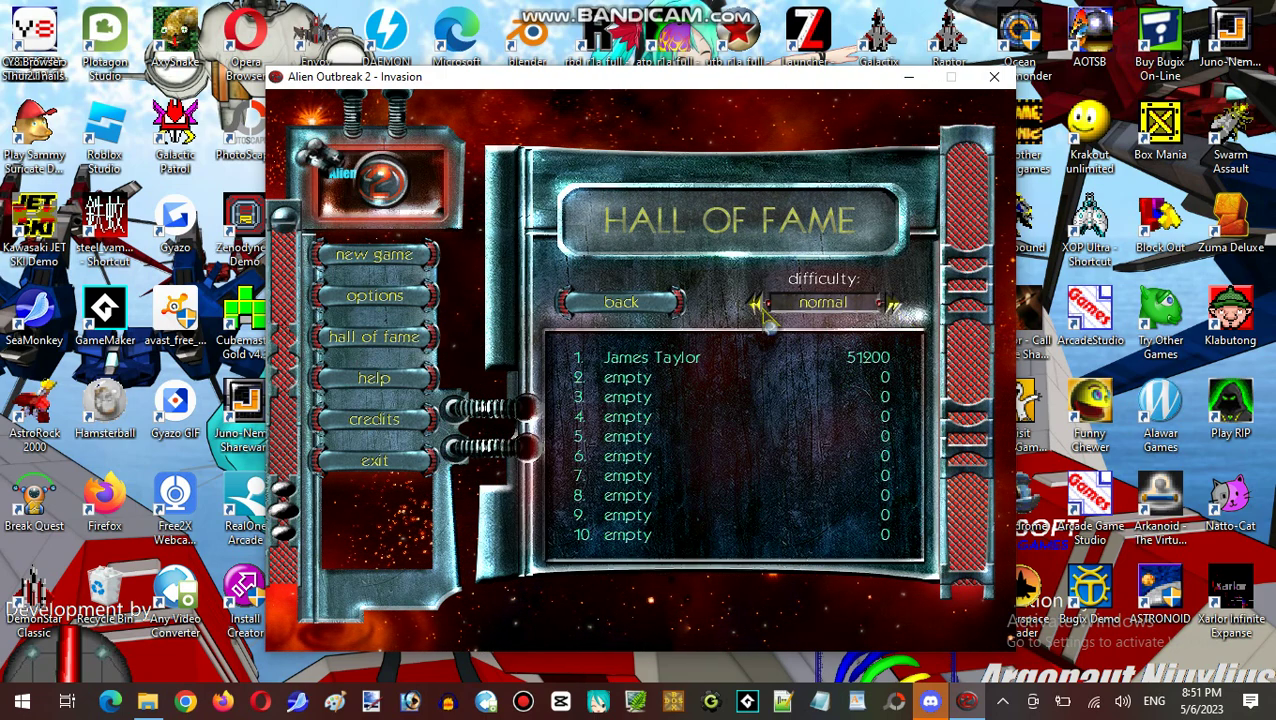
{"action": "left_click", "coordinate": [763, 303]}
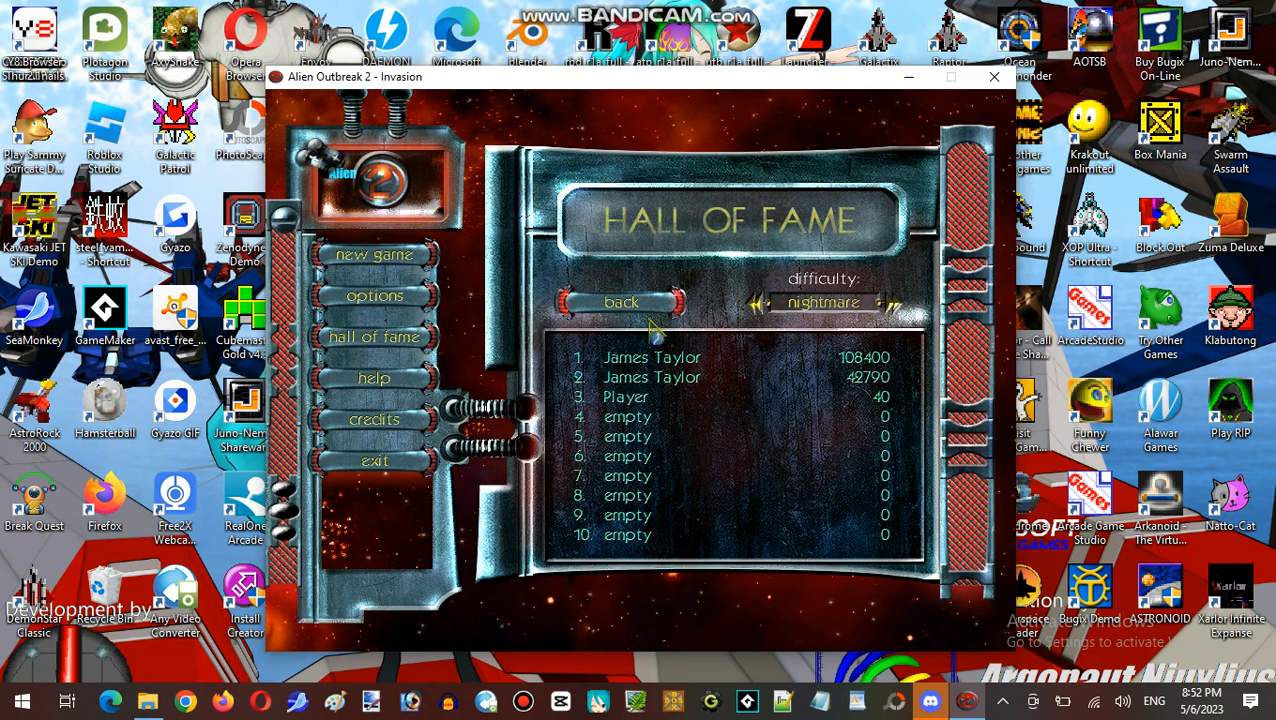
{"action": "left_click", "coordinate": [623, 302]}
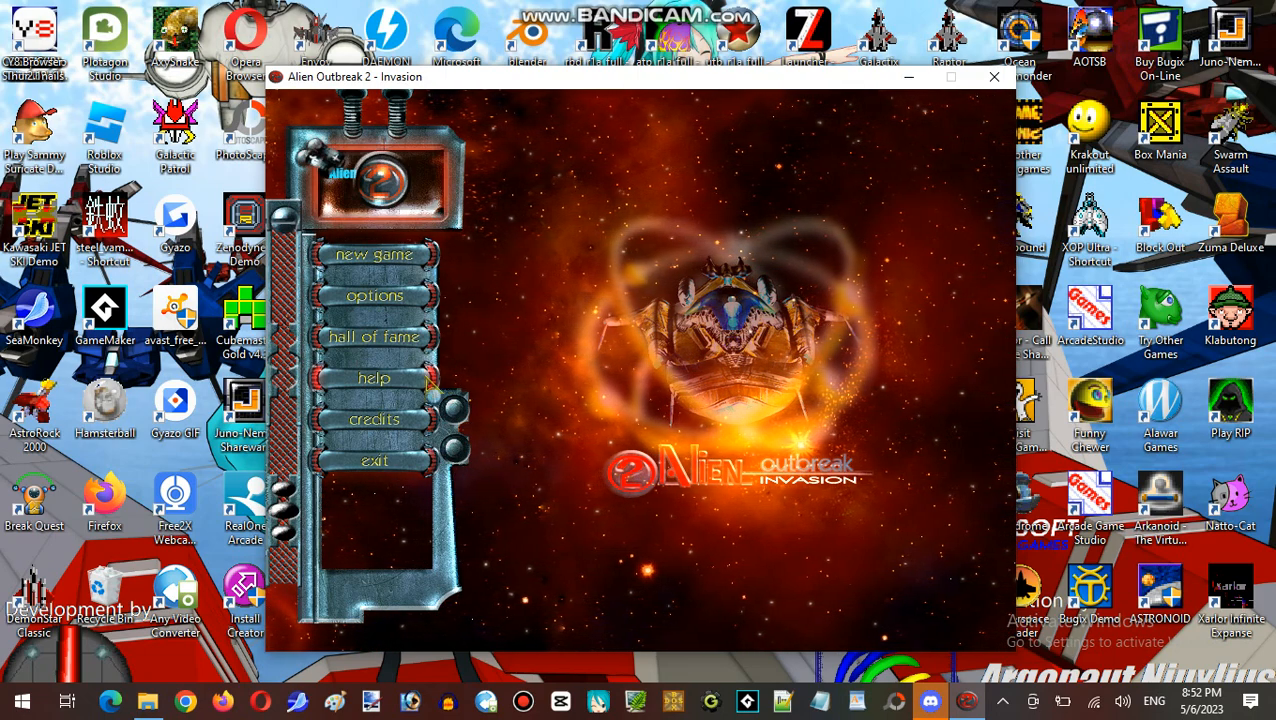
- Page through help pages 1/5 to 5/5, then return to the main menu
{"action": "left_click", "coordinate": [373, 378]}
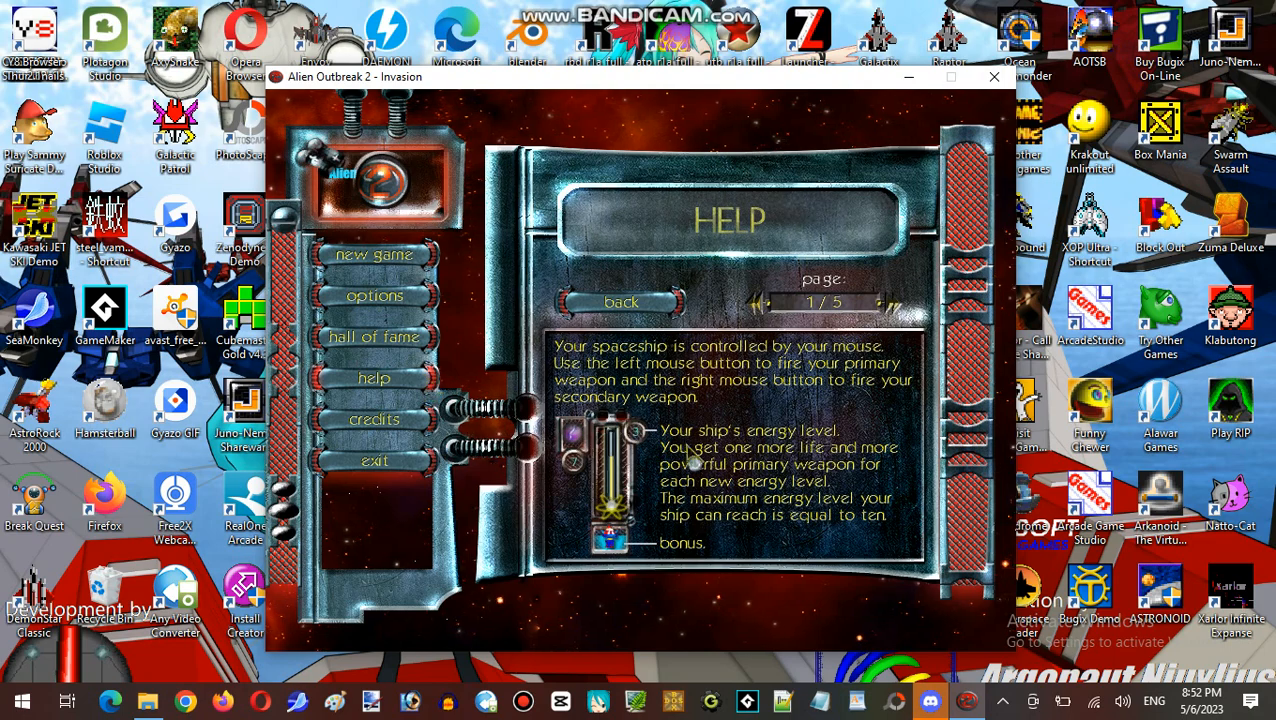
{"action": "mouse_move", "coordinate": [895, 400]}
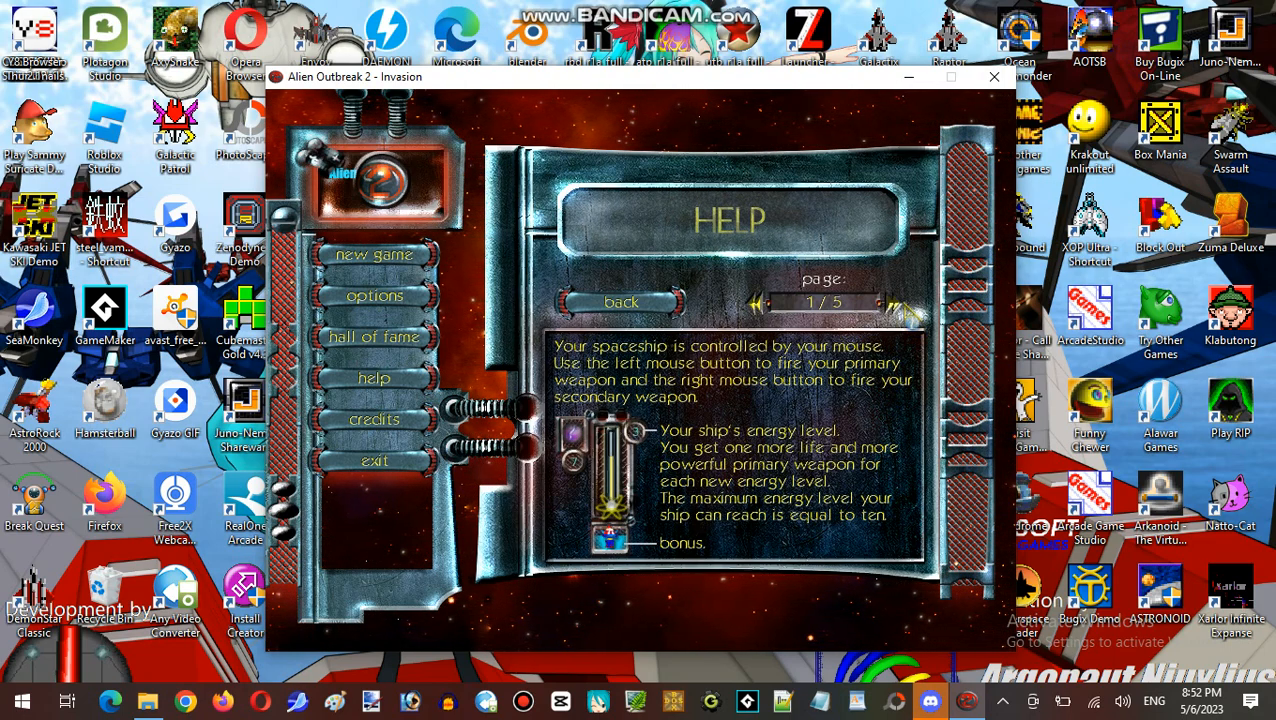
{"action": "left_click", "coordinate": [904, 303]}
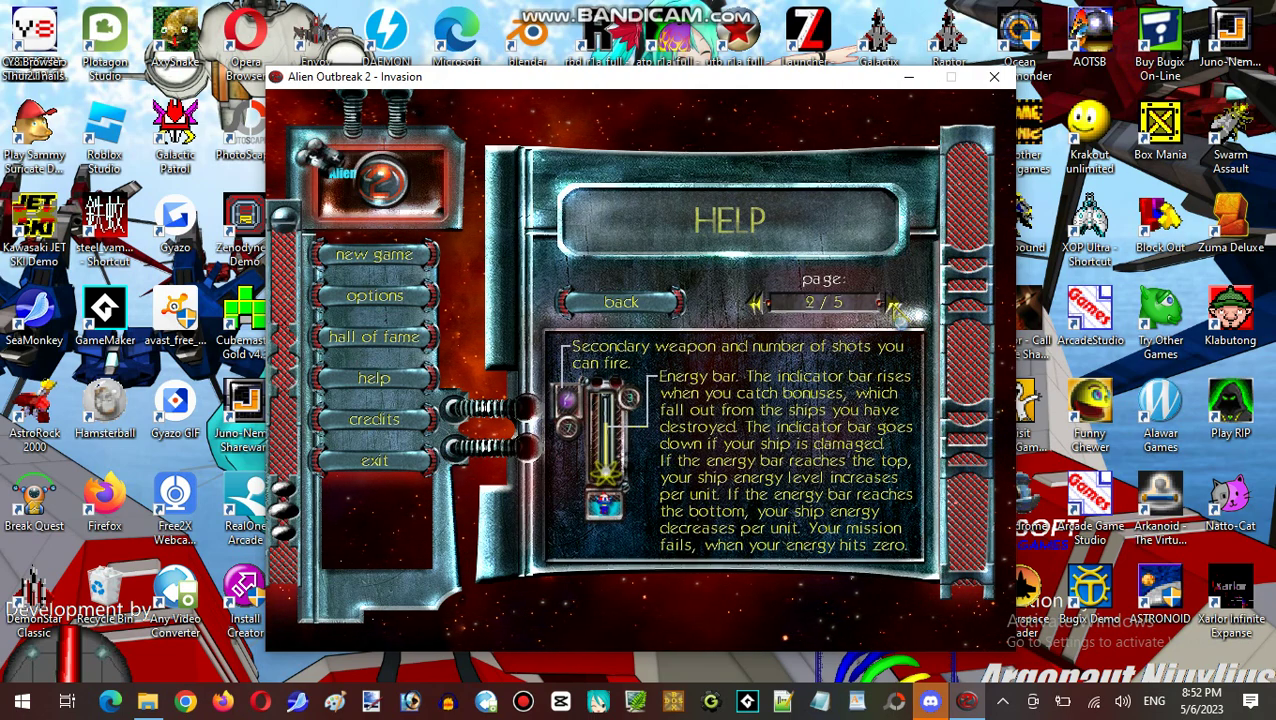
{"action": "left_click", "coordinate": [897, 303]}
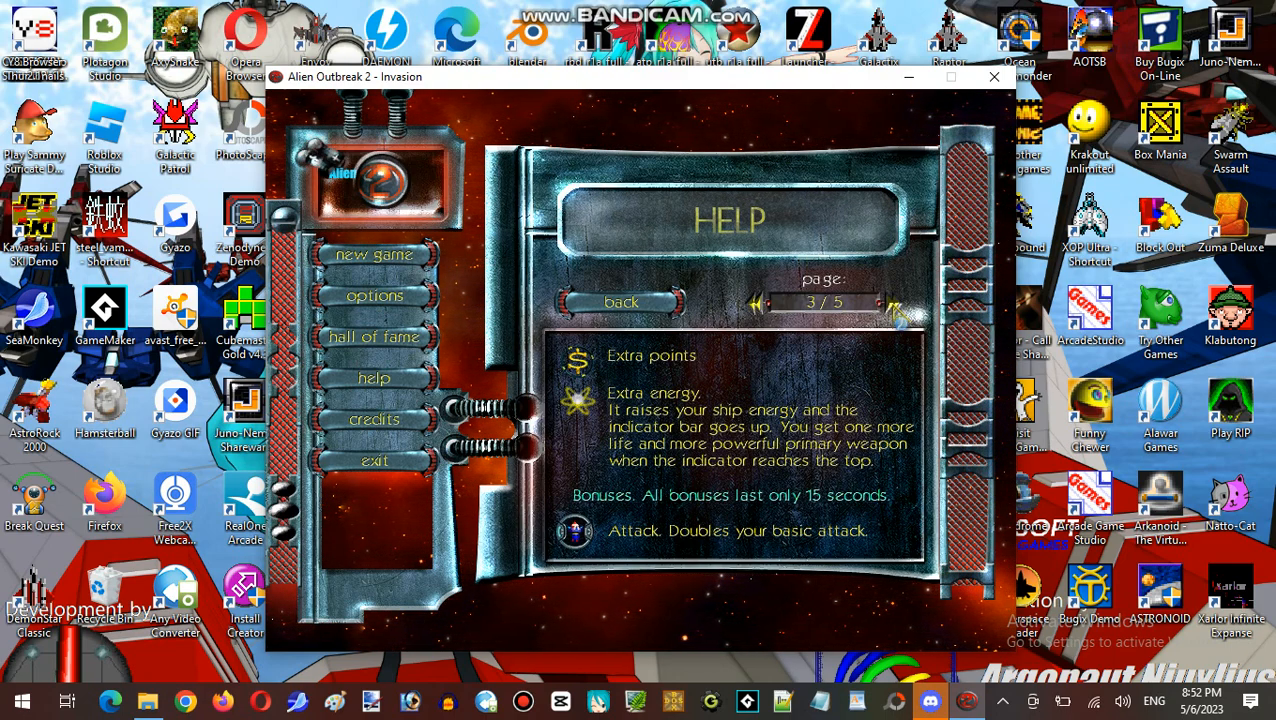
{"action": "left_click", "coordinate": [894, 313]}
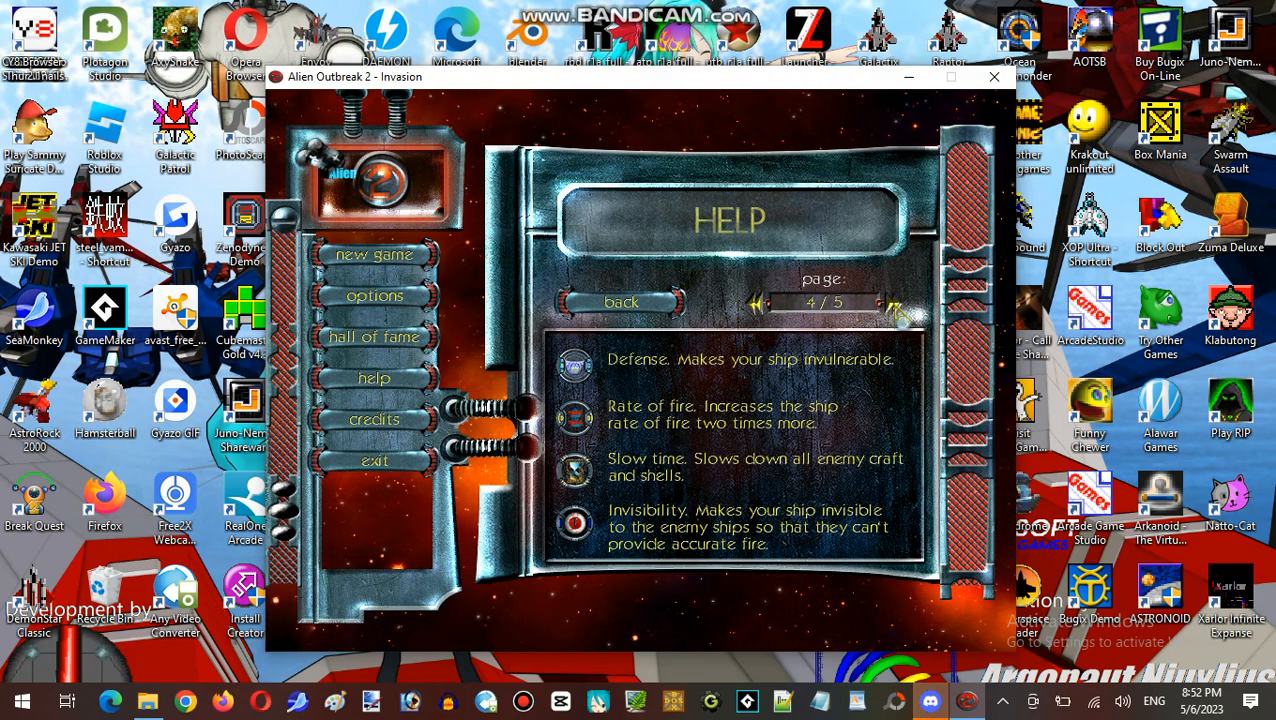
{"action": "left_click", "coordinate": [896, 303]}
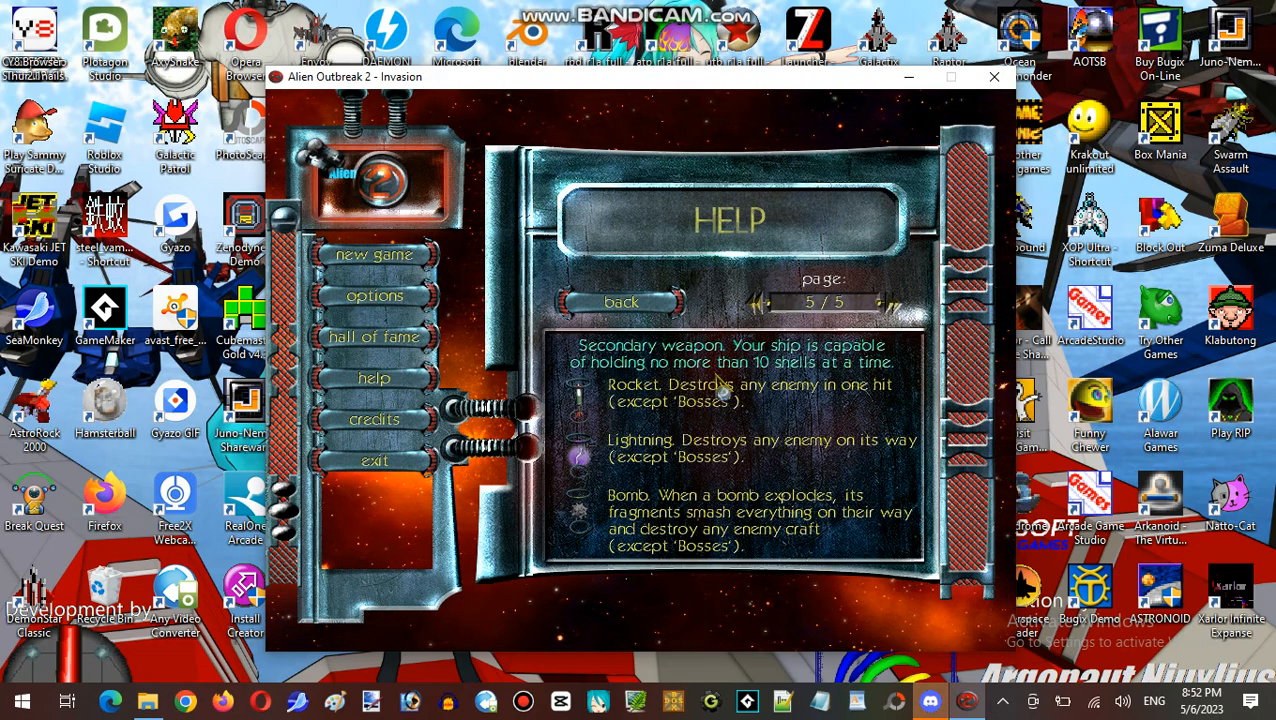
{"action": "mouse_move", "coordinate": [865, 386]}
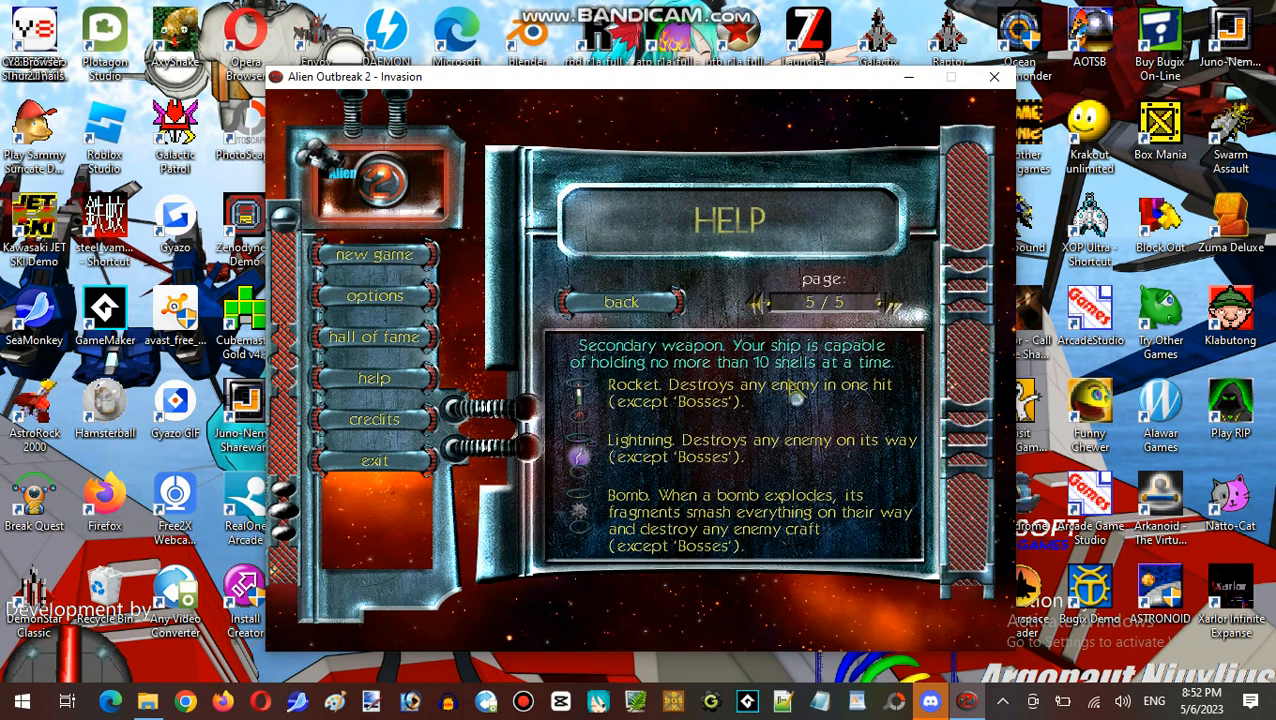
{"action": "mouse_move", "coordinate": [756, 435]}
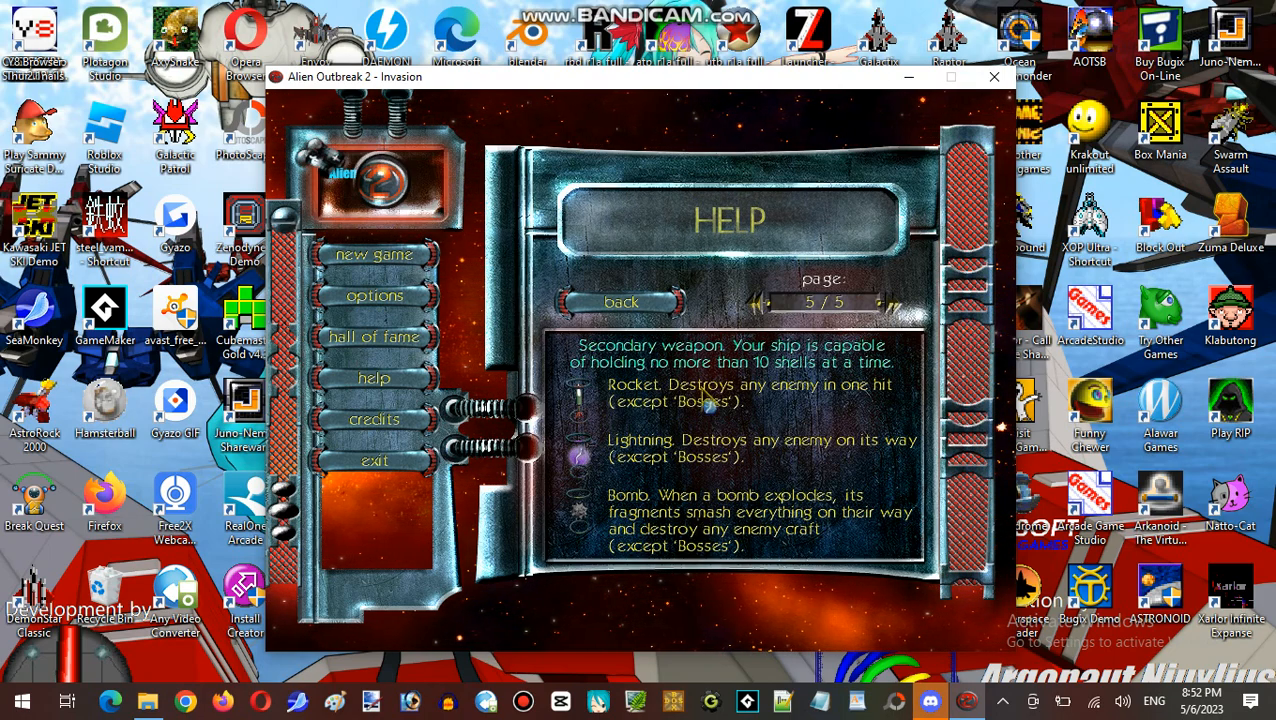
{"action": "left_click", "coordinate": [632, 301]}
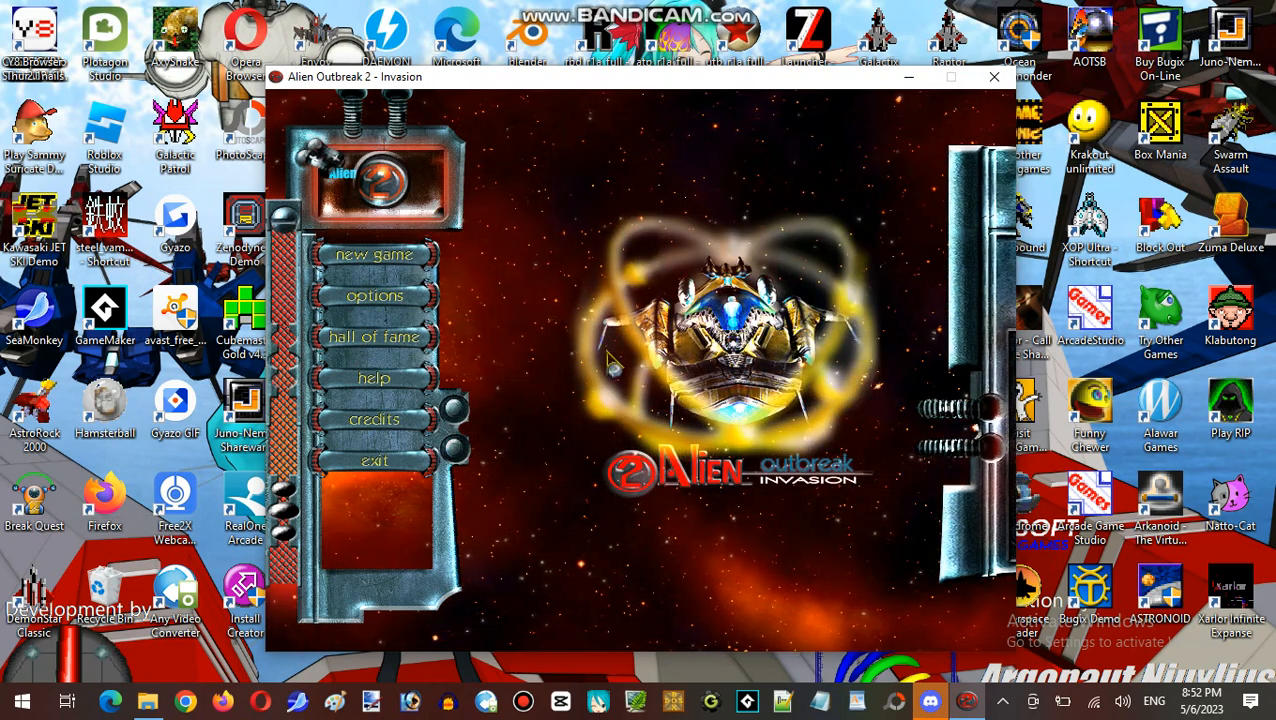
- Open the Alien Outbreak 2 credits screen from the main menu
{"action": "left_click", "coordinate": [373, 419]}
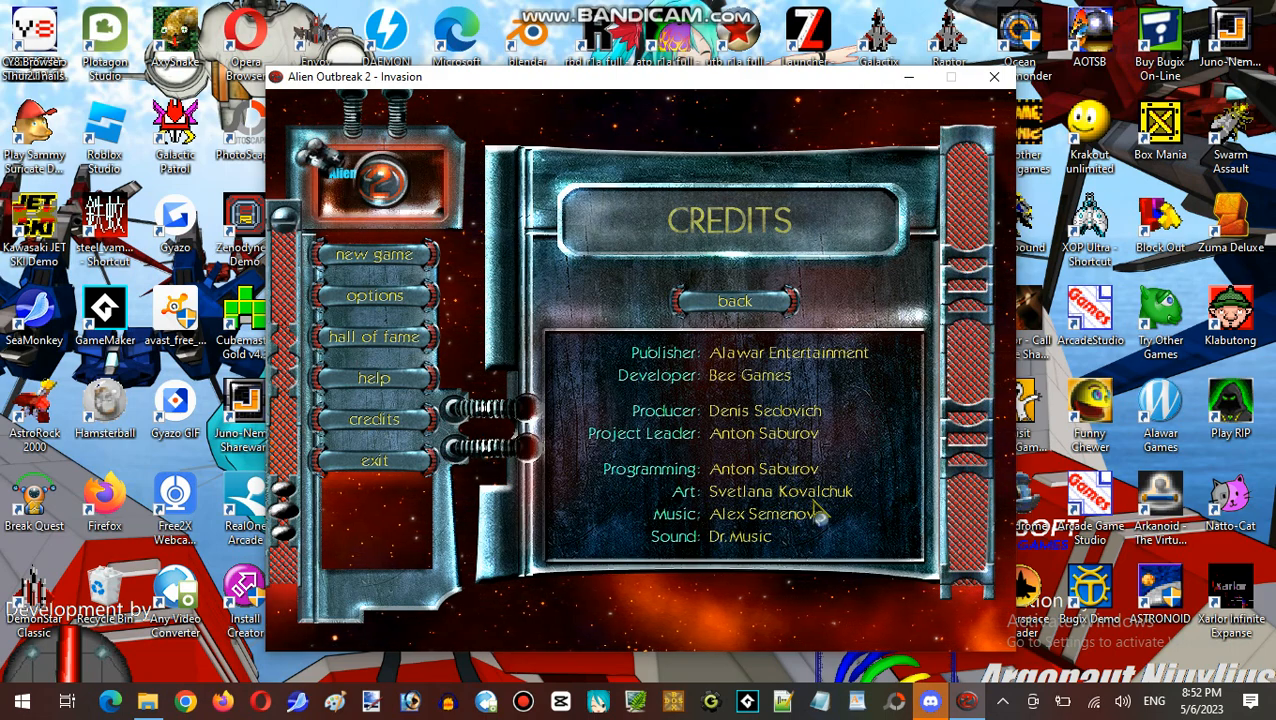
{"action": "mouse_move", "coordinate": [852, 522]}
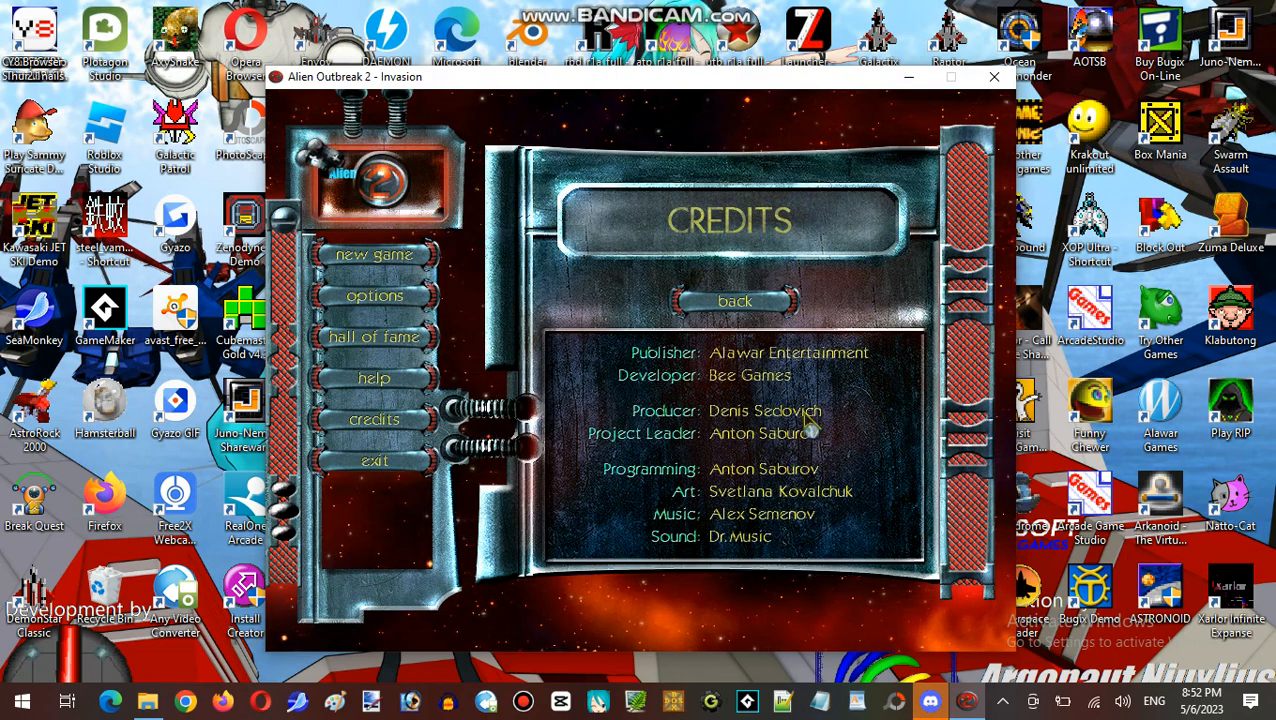
{"action": "mouse_move", "coordinate": [746, 573]}
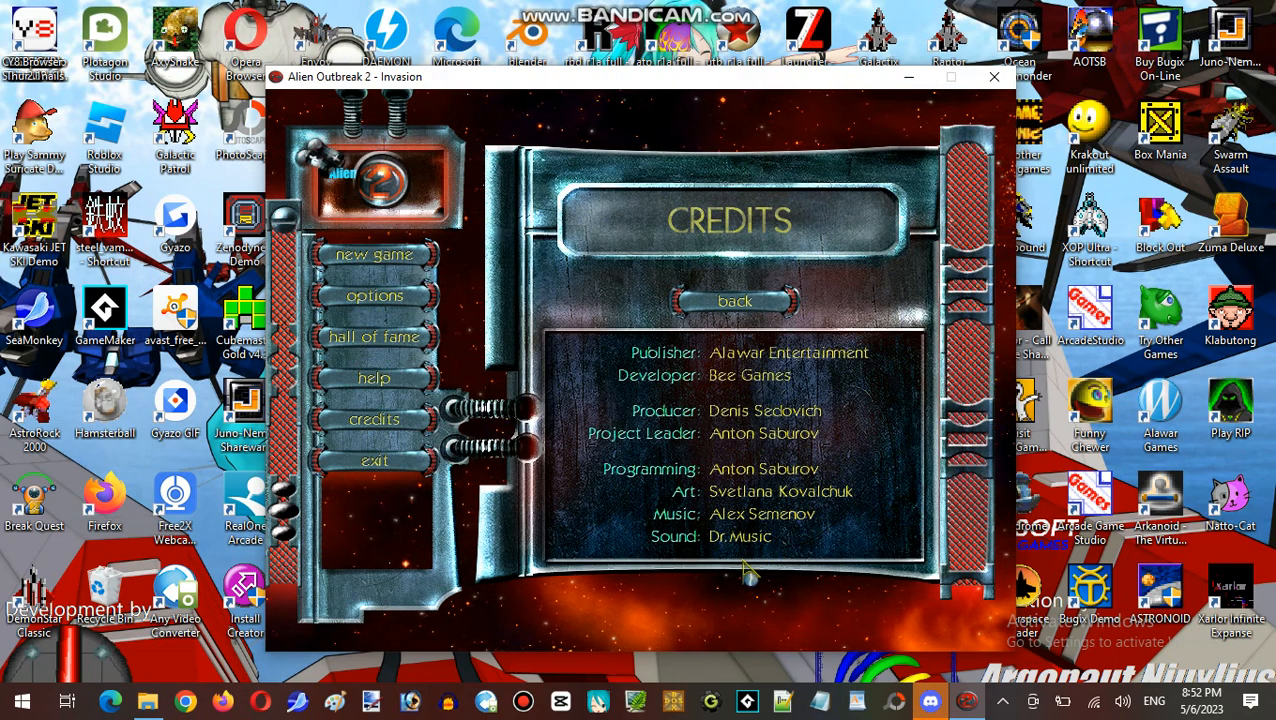
{"action": "mouse_move", "coordinate": [759, 558]}
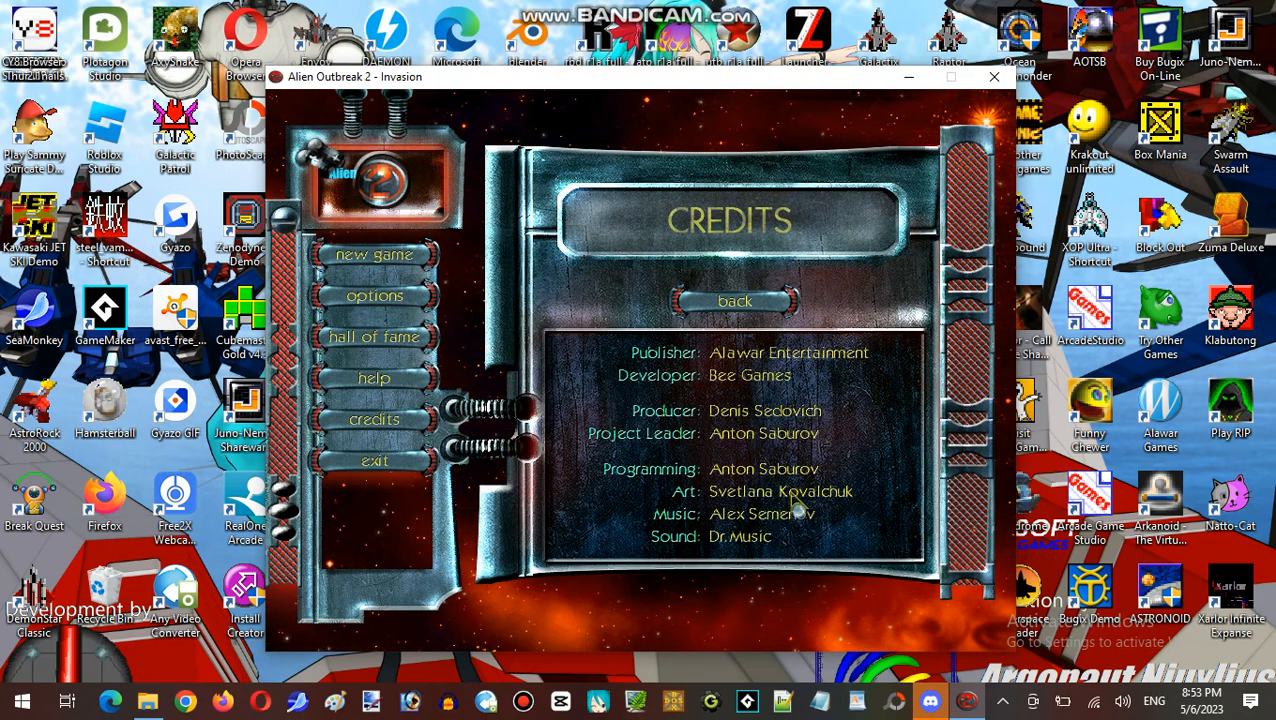
{"action": "mouse_move", "coordinate": [863, 398]}
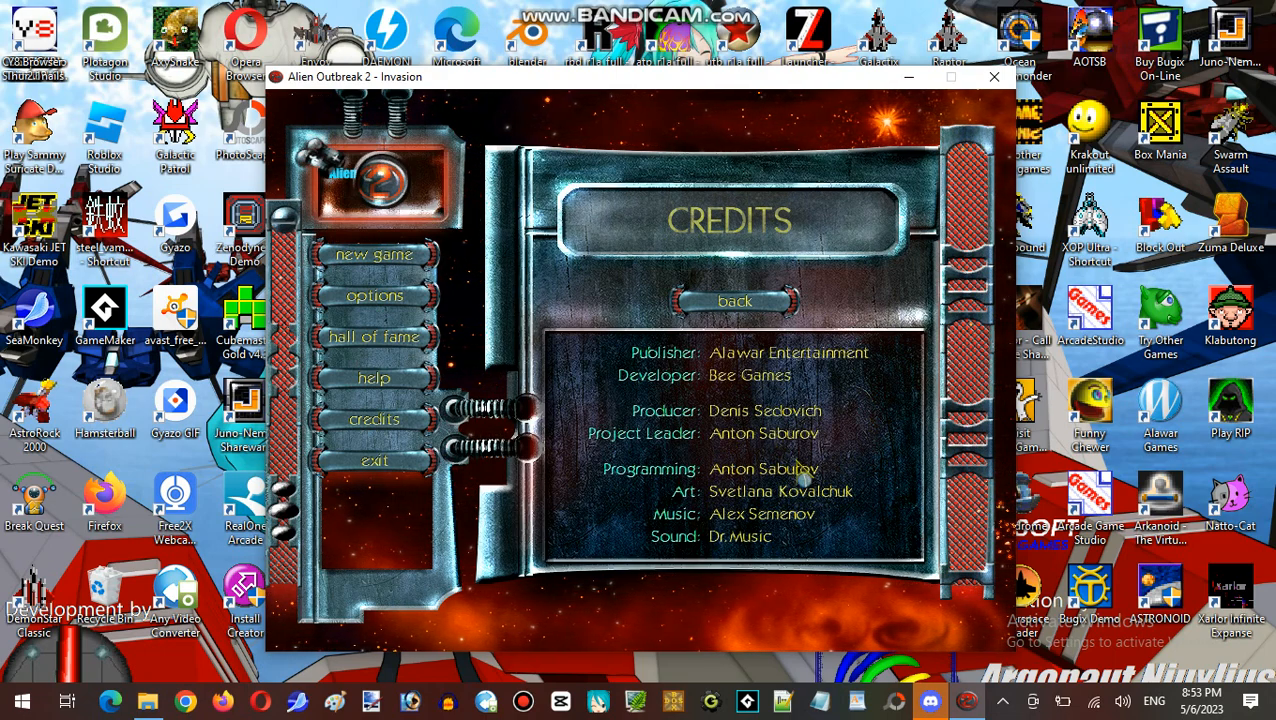
{"action": "mouse_move", "coordinate": [835, 447]}
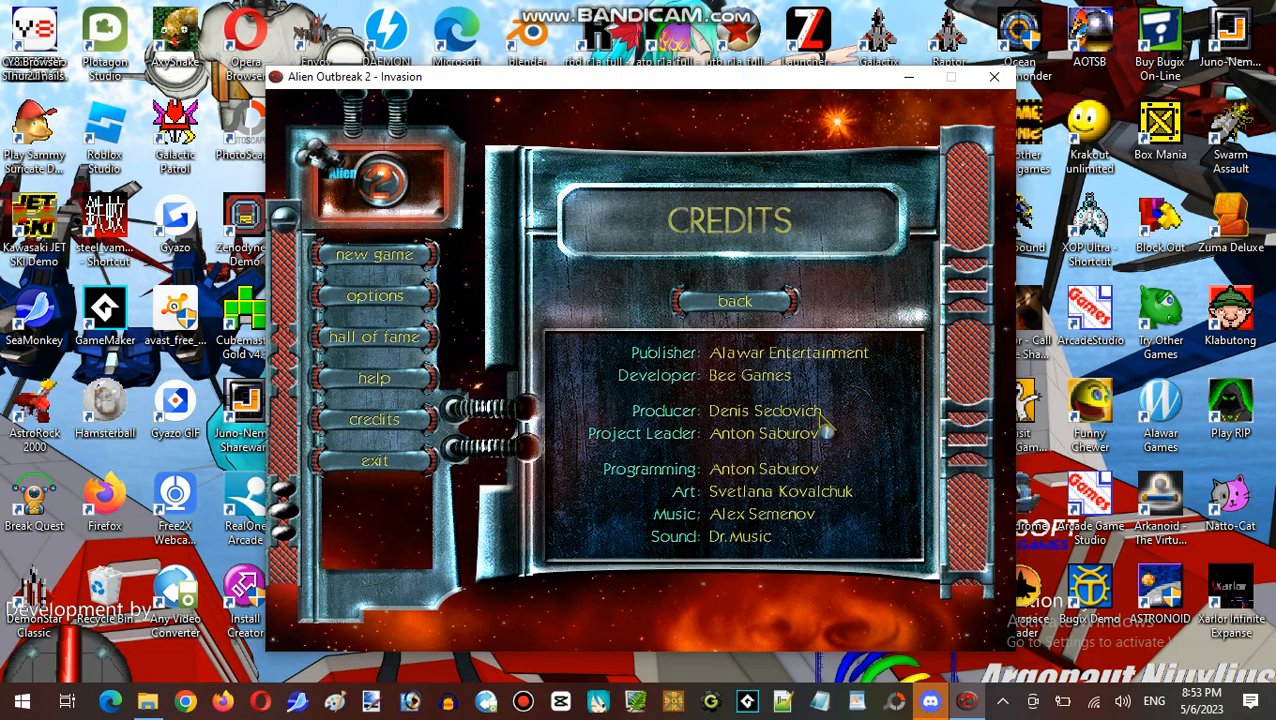
{"action": "mouse_move", "coordinate": [830, 528]}
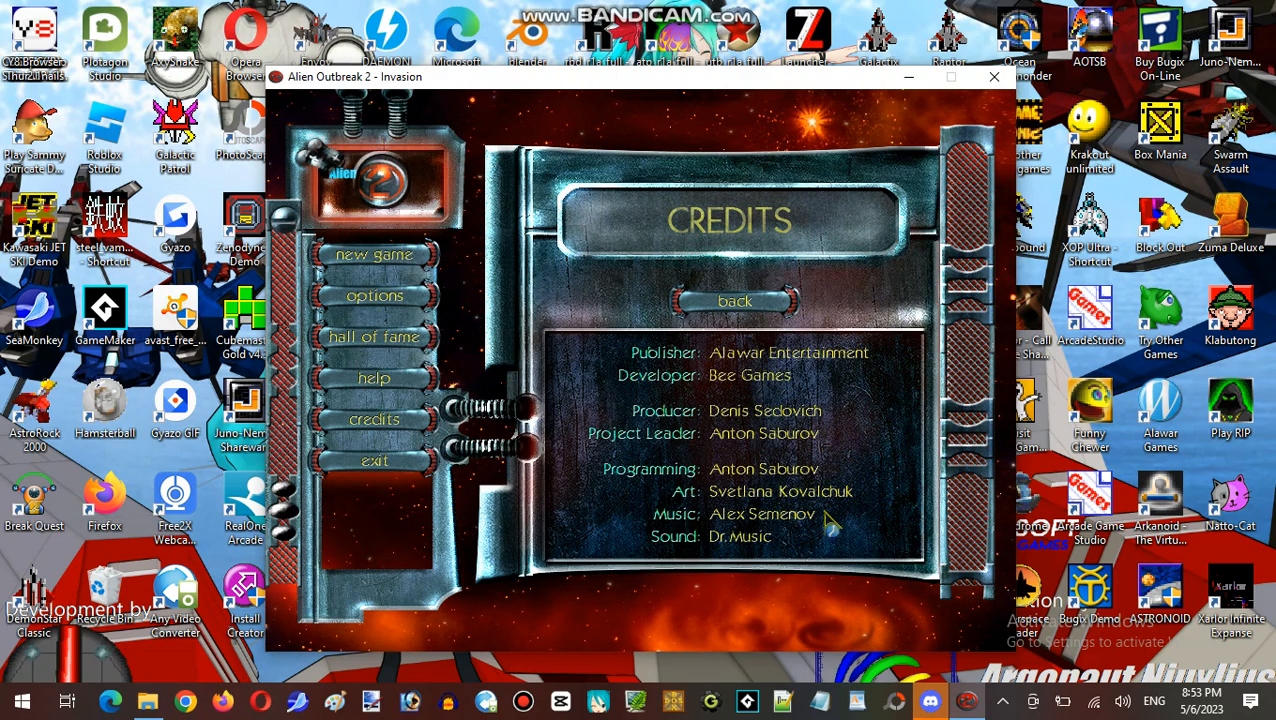
{"action": "mouse_move", "coordinate": [788, 318]}
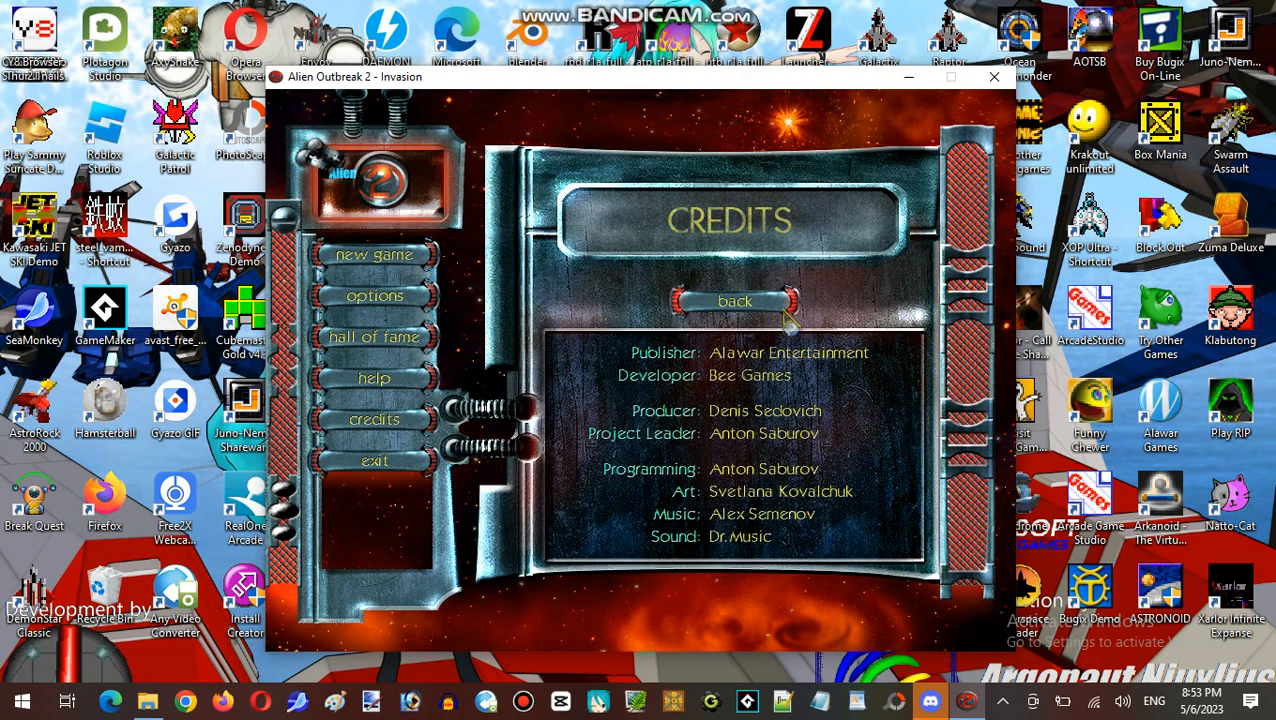
- Leave the credits screen and return to the main menu with the spaceship animation
{"action": "left_click", "coordinate": [734, 301]}
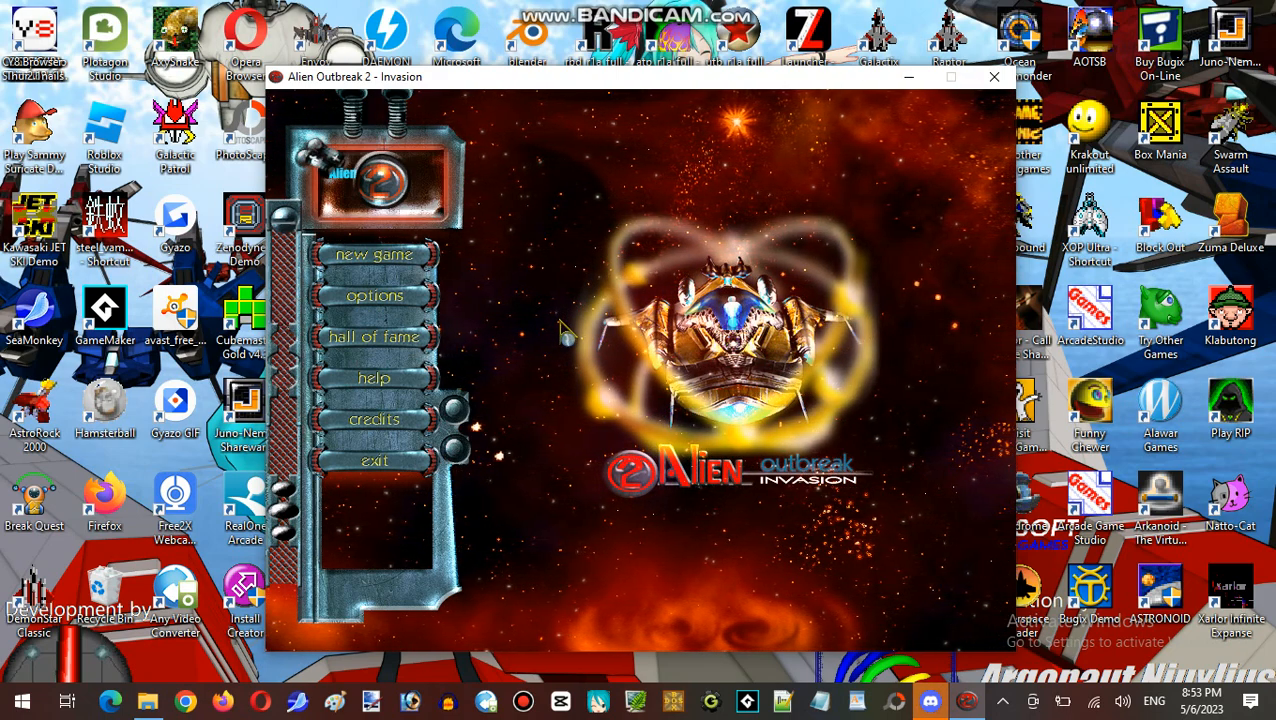
{"action": "mouse_move", "coordinate": [920, 352]}
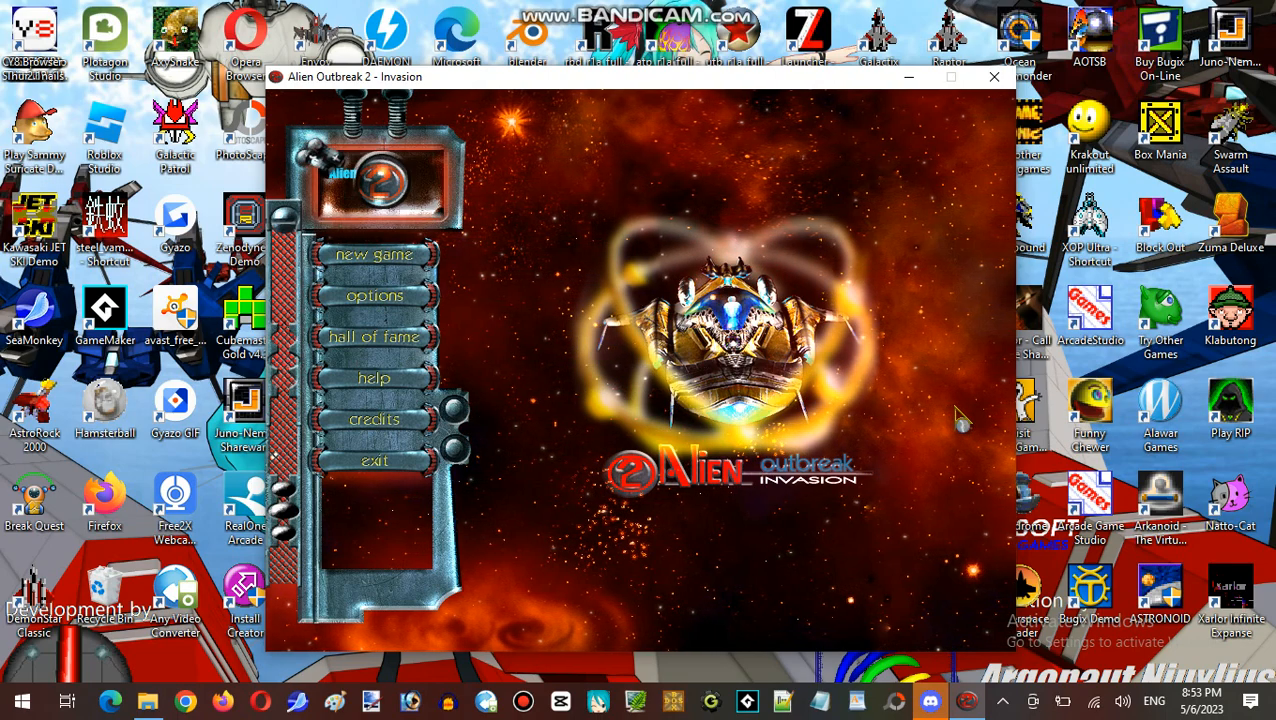
{"action": "mouse_move", "coordinate": [944, 306]}
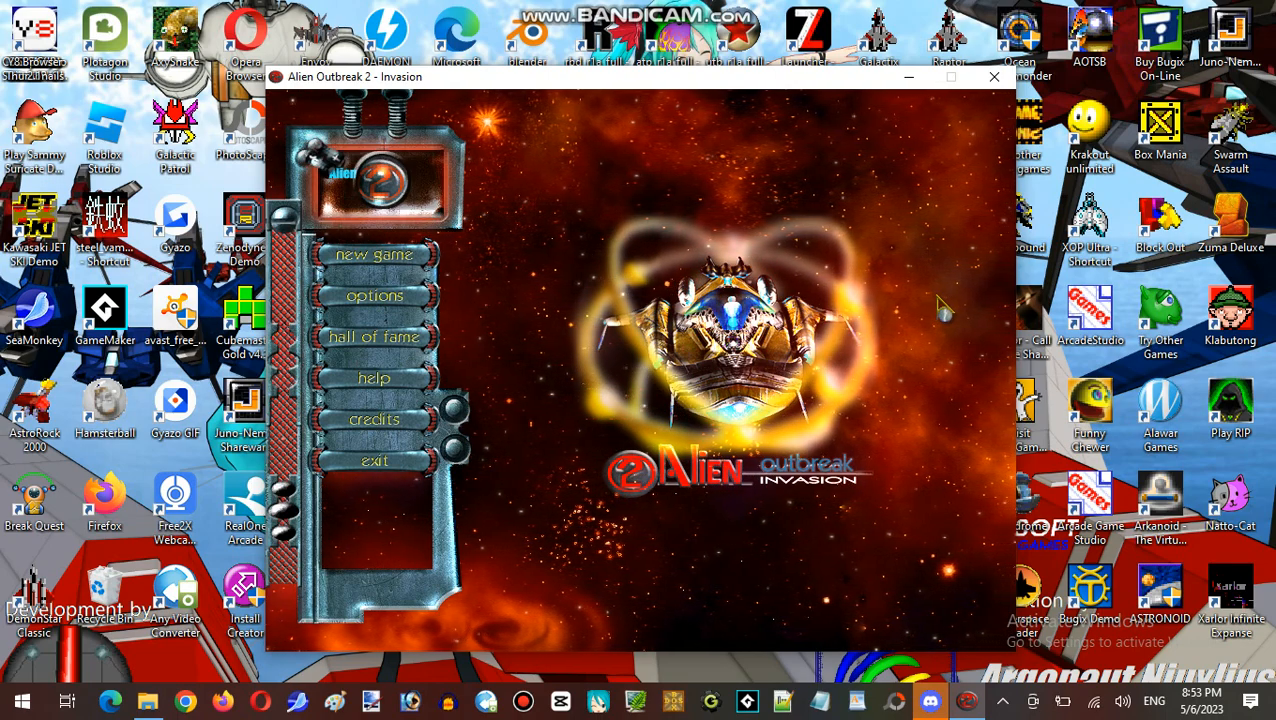